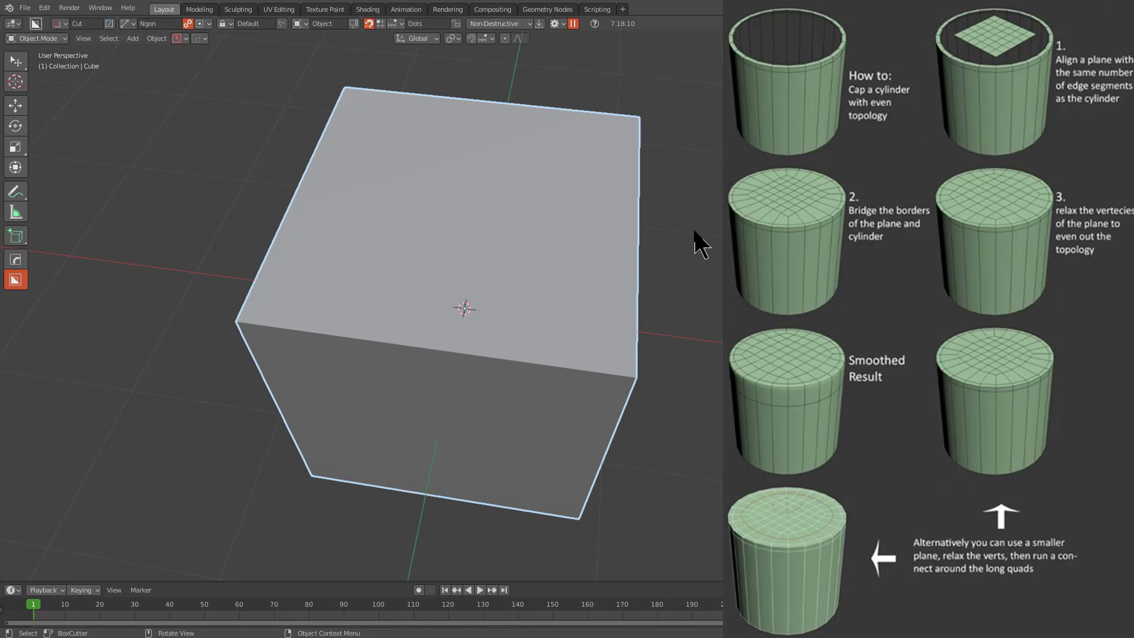
mouse_move(693, 252)
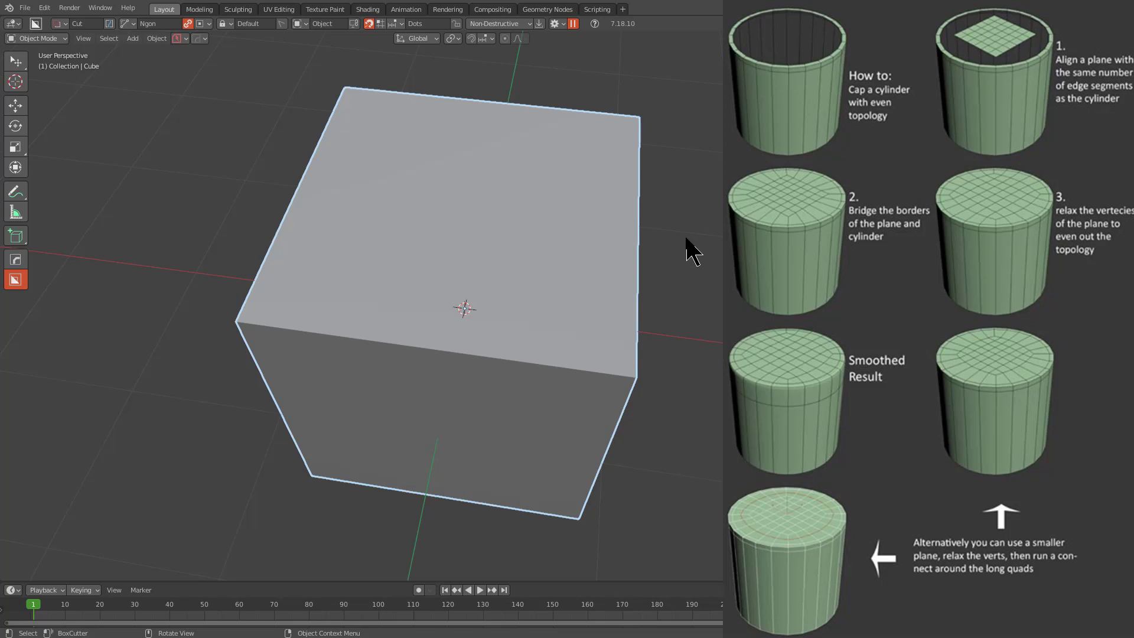
mouse_move(515, 403)
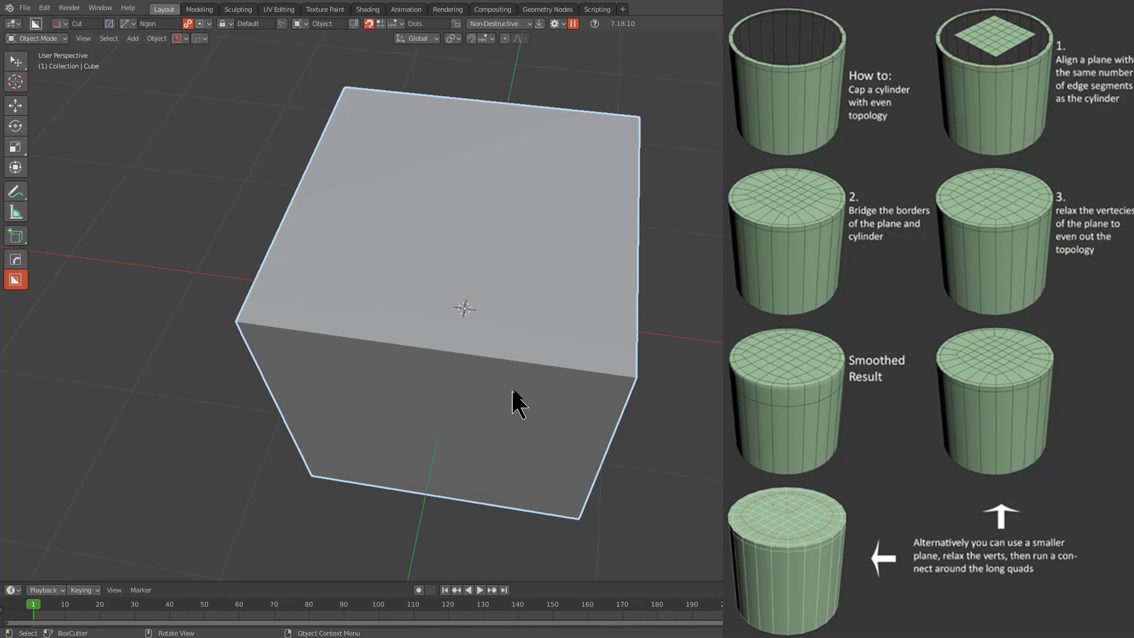
Replace the cube with a 32-sided cylinder with Cap Fill Type set to Nothing.
scroll(down, 3)
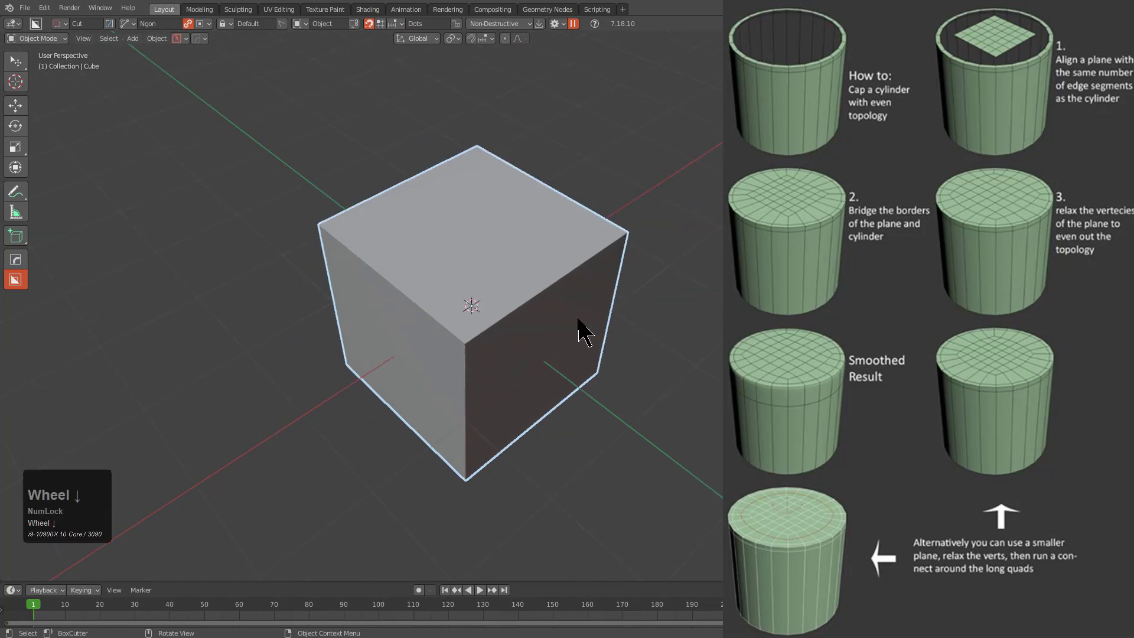
key(shift+a)
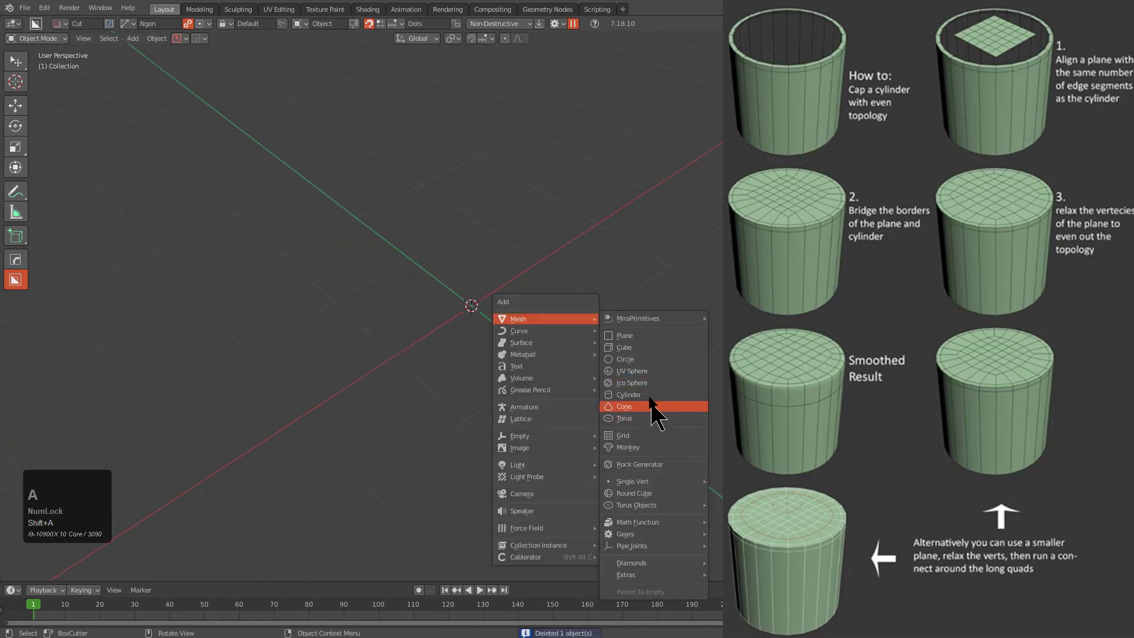
click(628, 393)
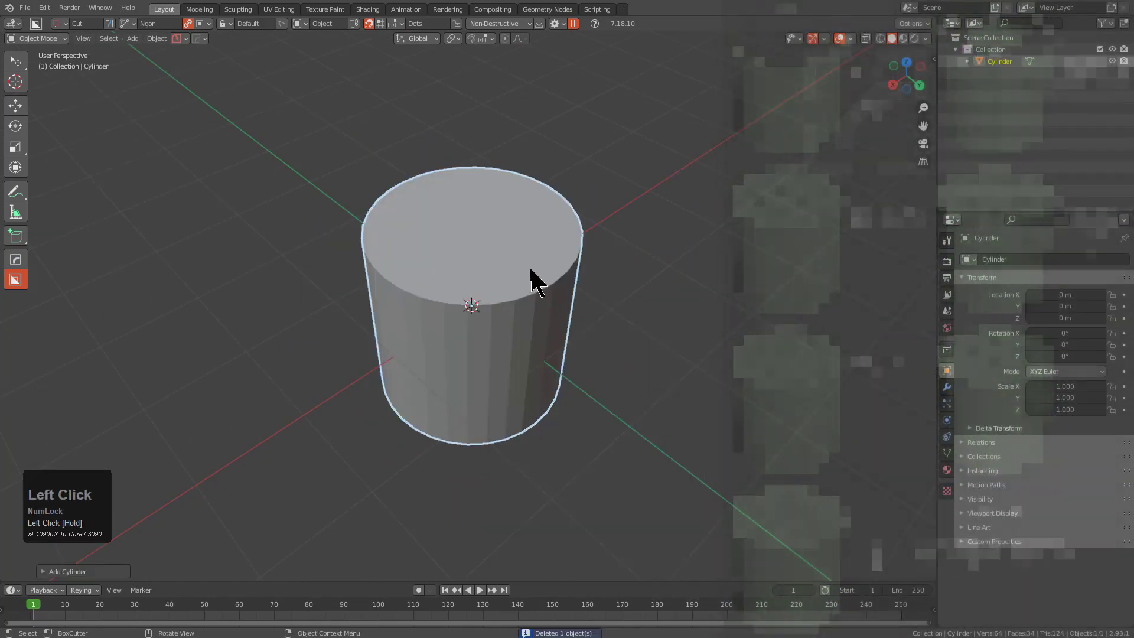
click(654, 327)
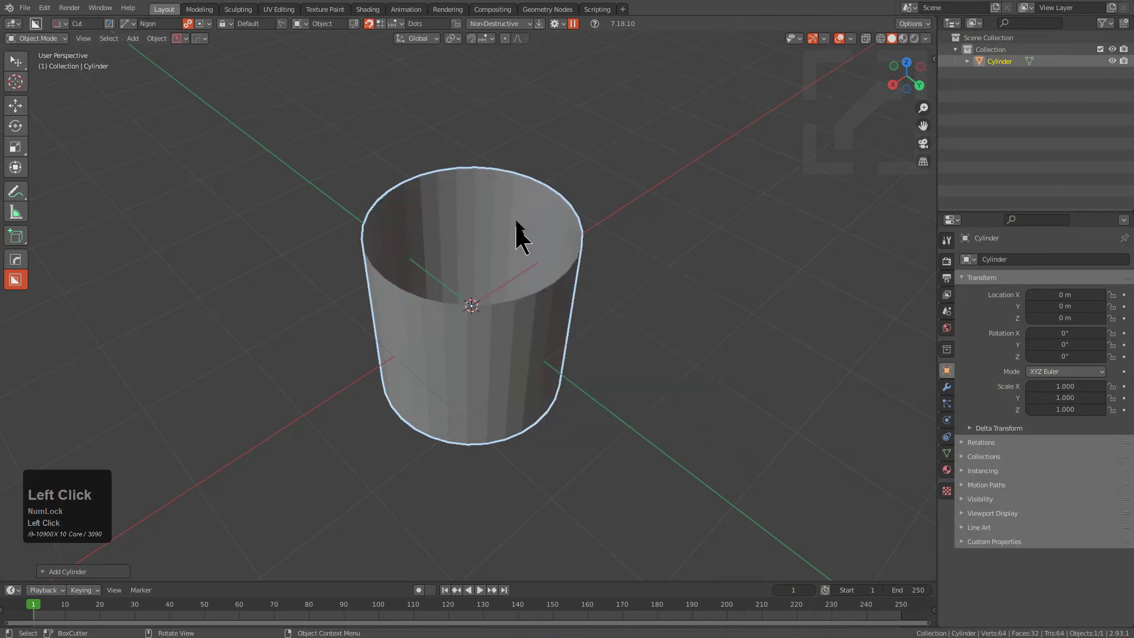
drag(521, 235, 463, 224)
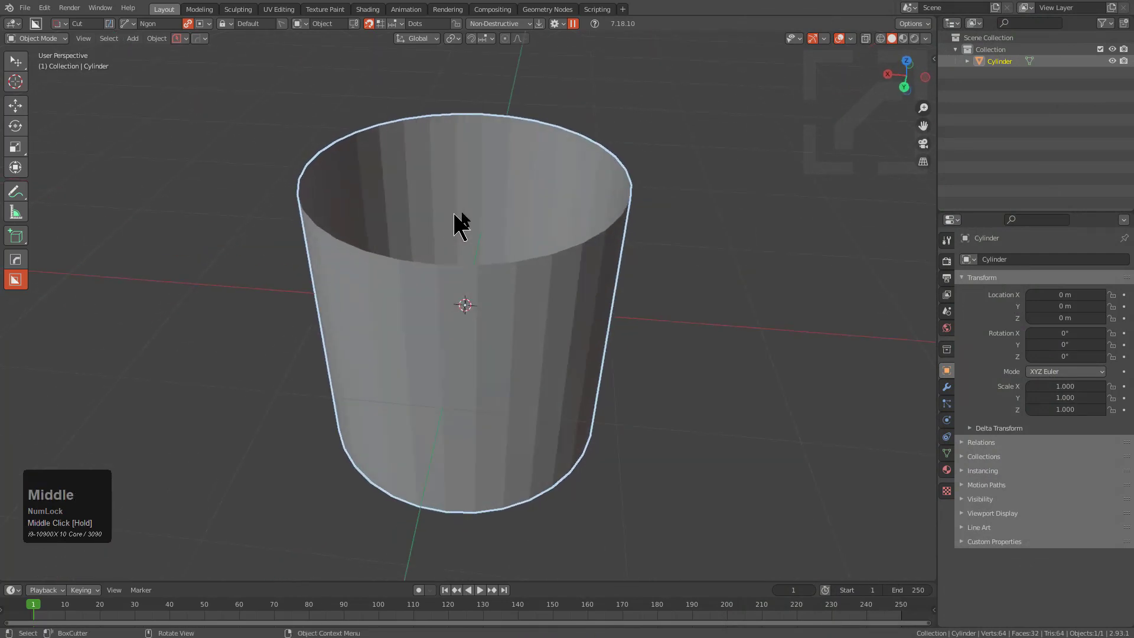
Add a plane inside the cylinder's top ring and select the rim vertices.
key(shift+A)
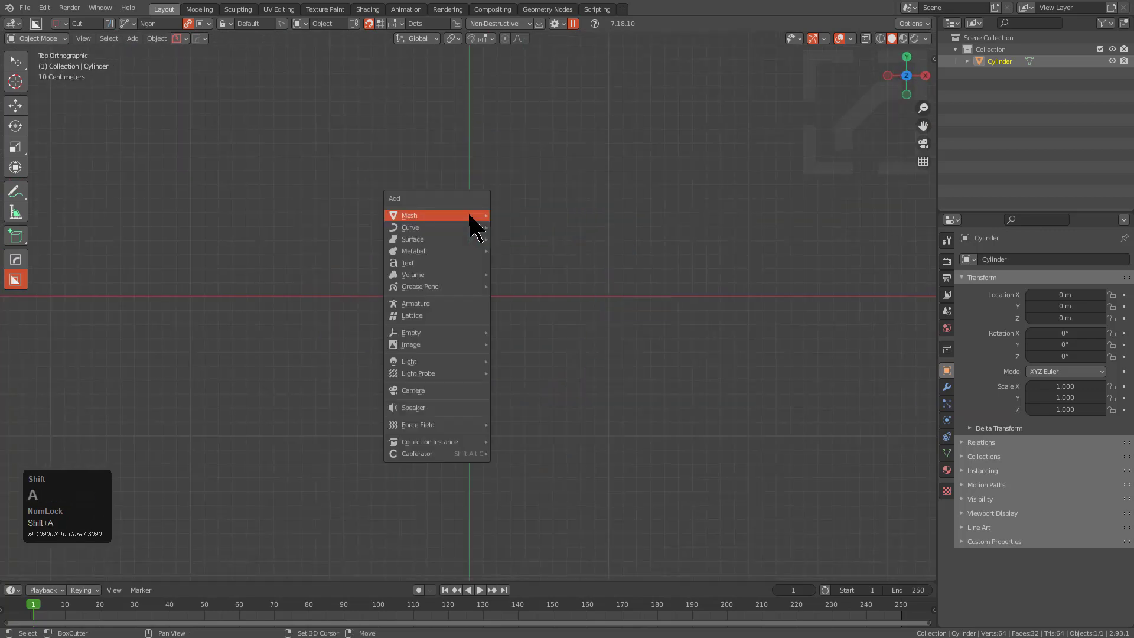
click(409, 215)
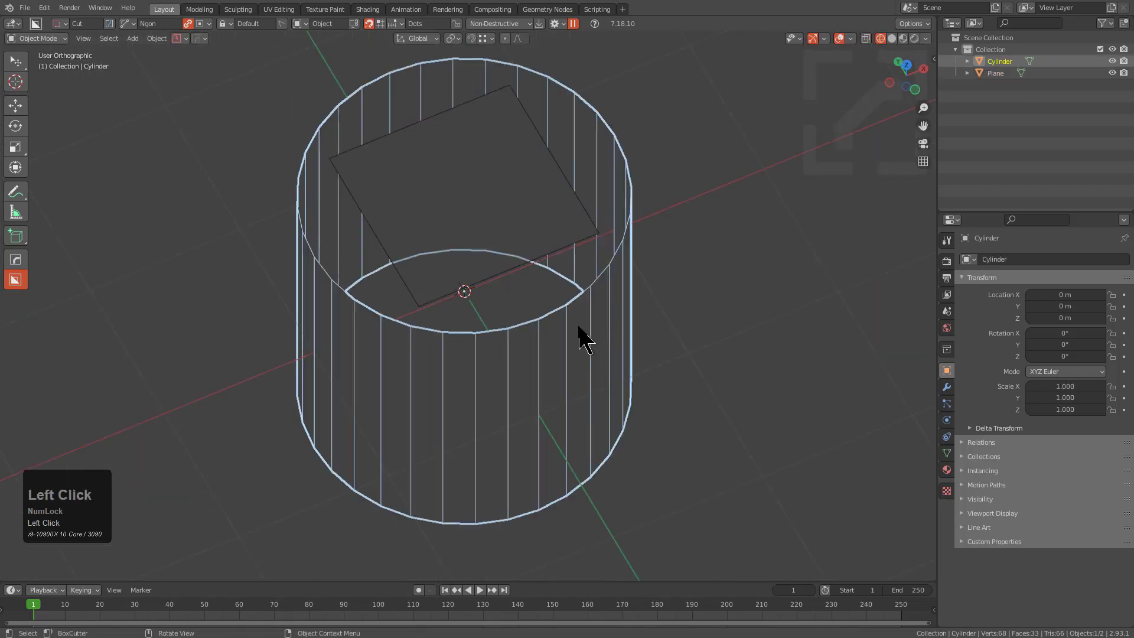
key(Tab)
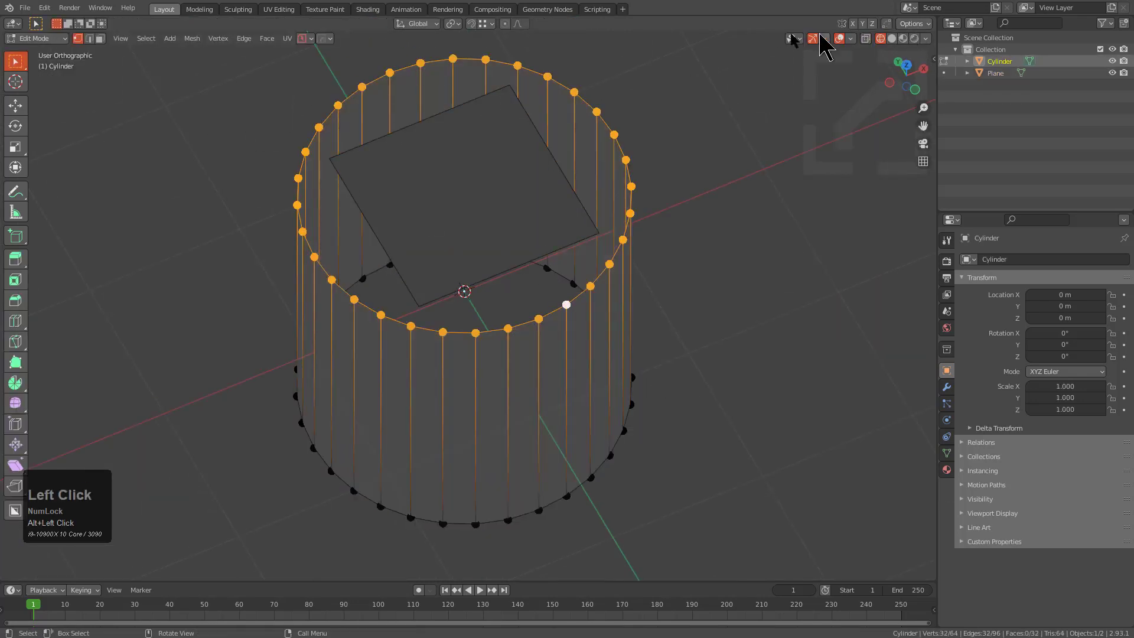
click(822, 39)
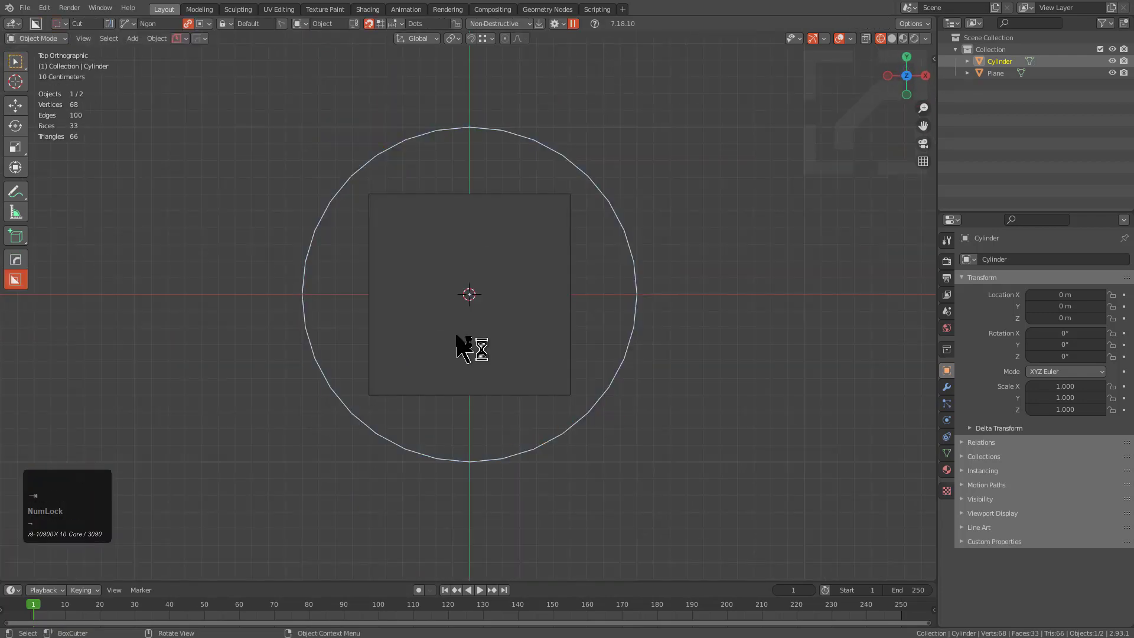
Subdivide the plane into an 8x8 grid in Edit Mode and select its border loops.
key(Tab)
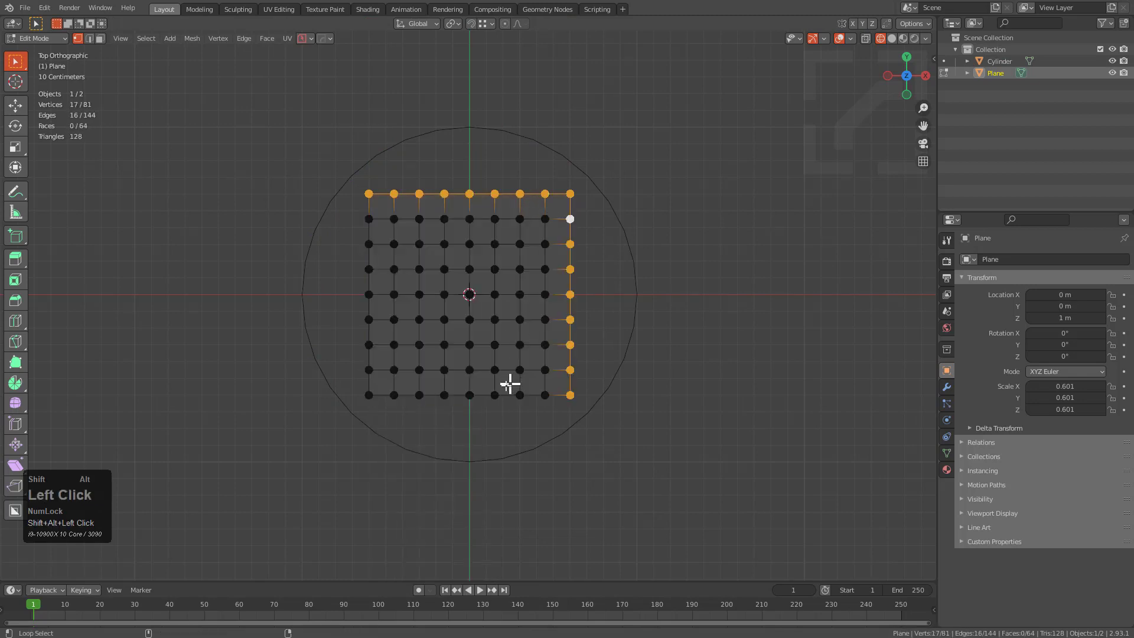
click(369, 324)
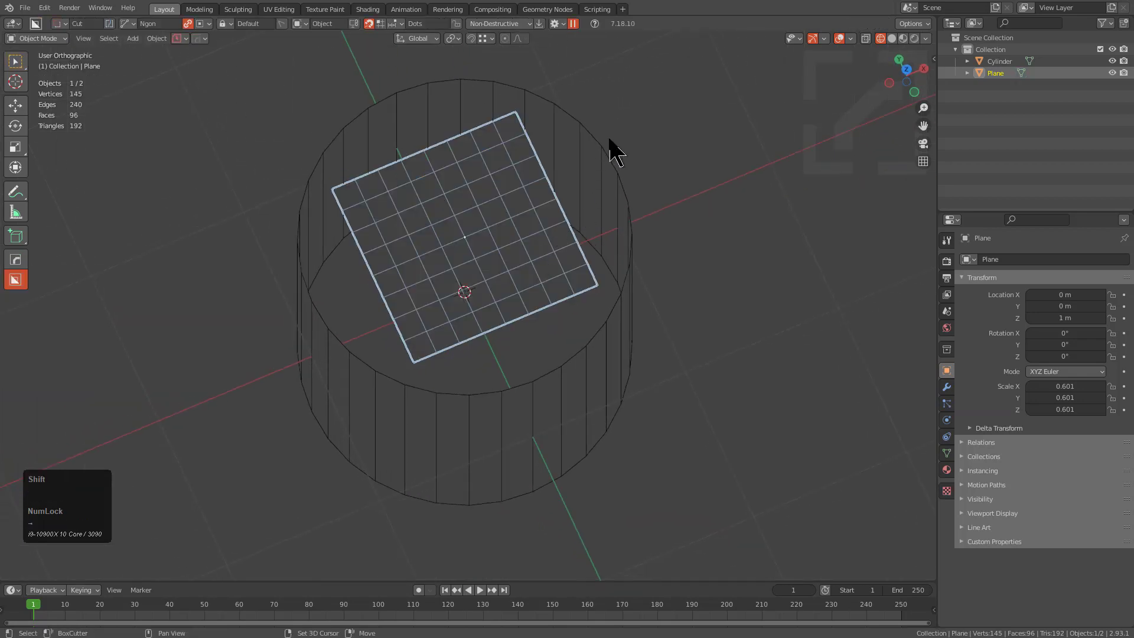
Join the plane into the cylinder and Bridge Edge Loops between grid border and top rim.
key(ctrl+j)
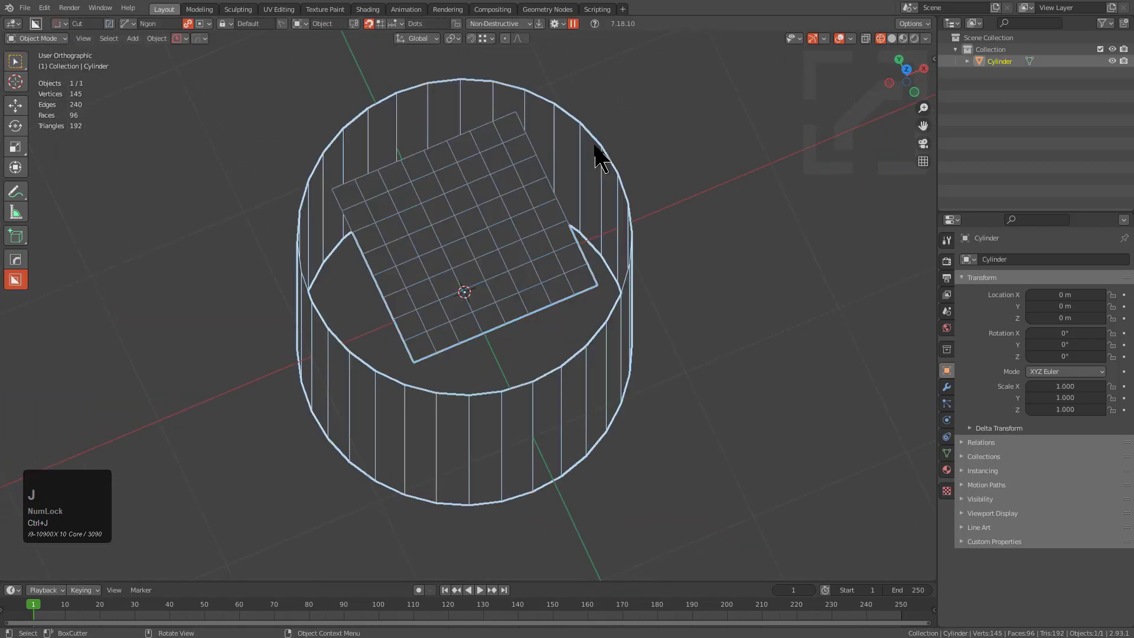
key(Tab)
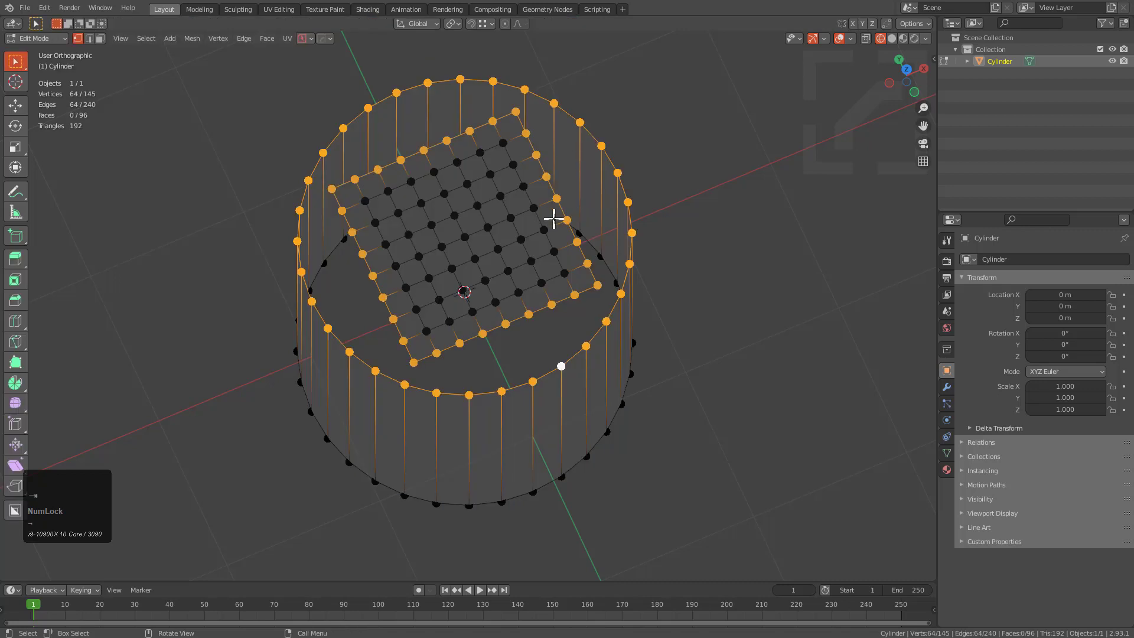
right_click(671, 229)
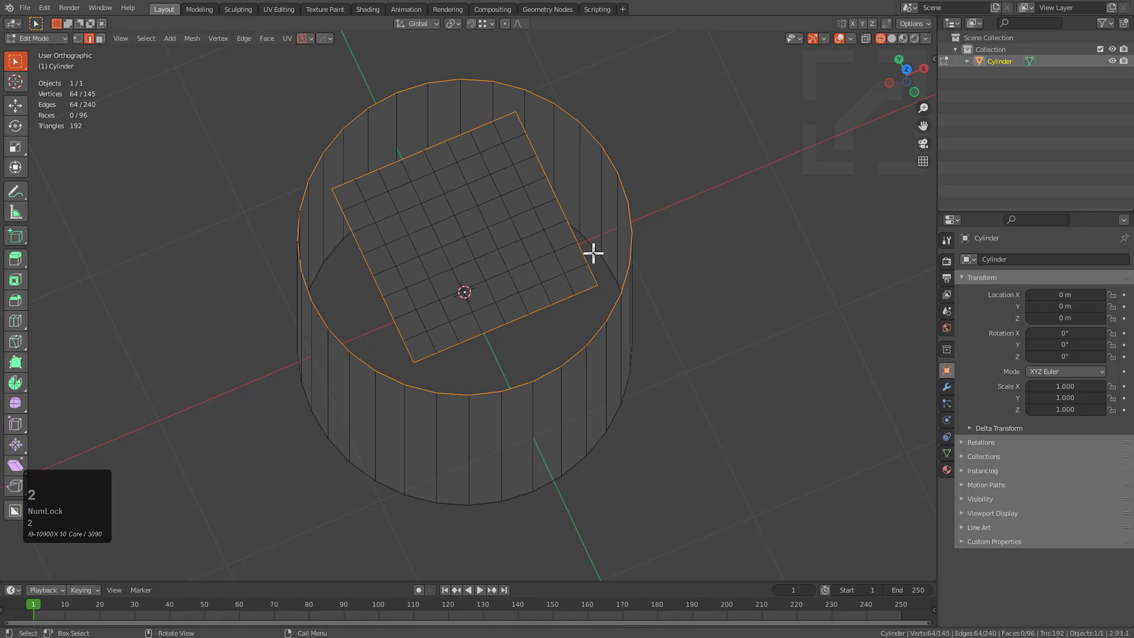
right_click(592, 252)
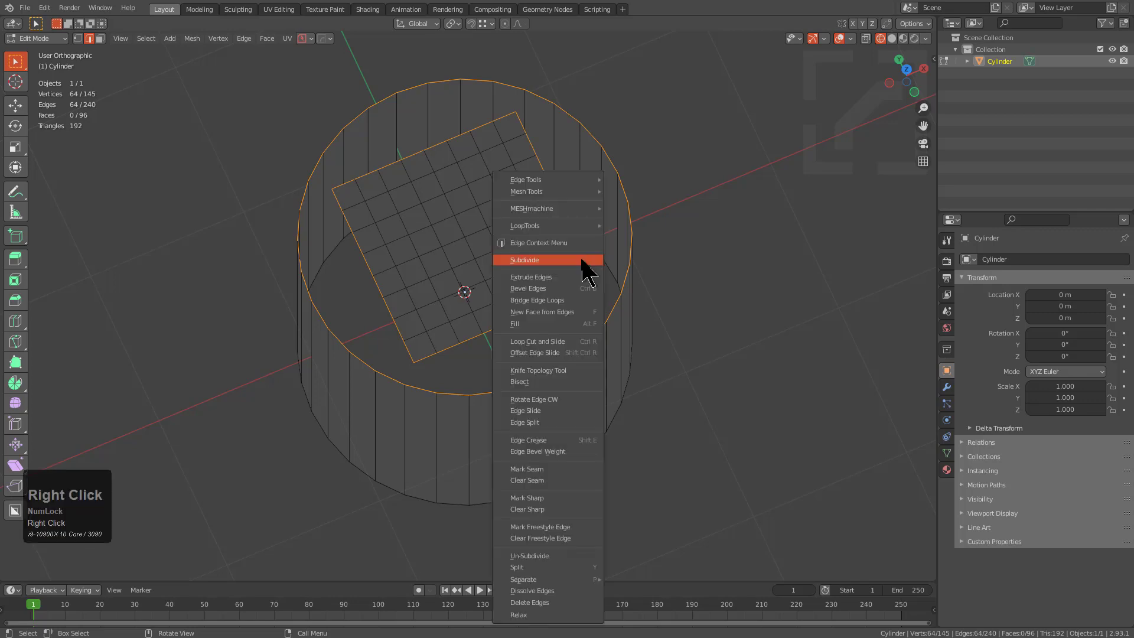
click(524, 260)
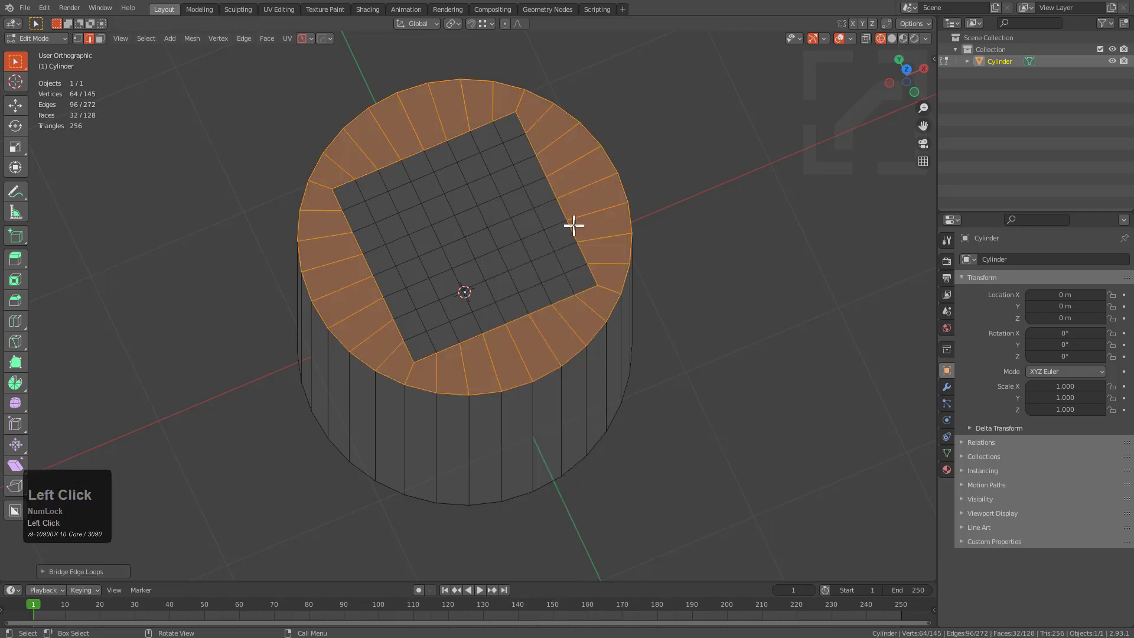
drag(571, 225, 538, 252)
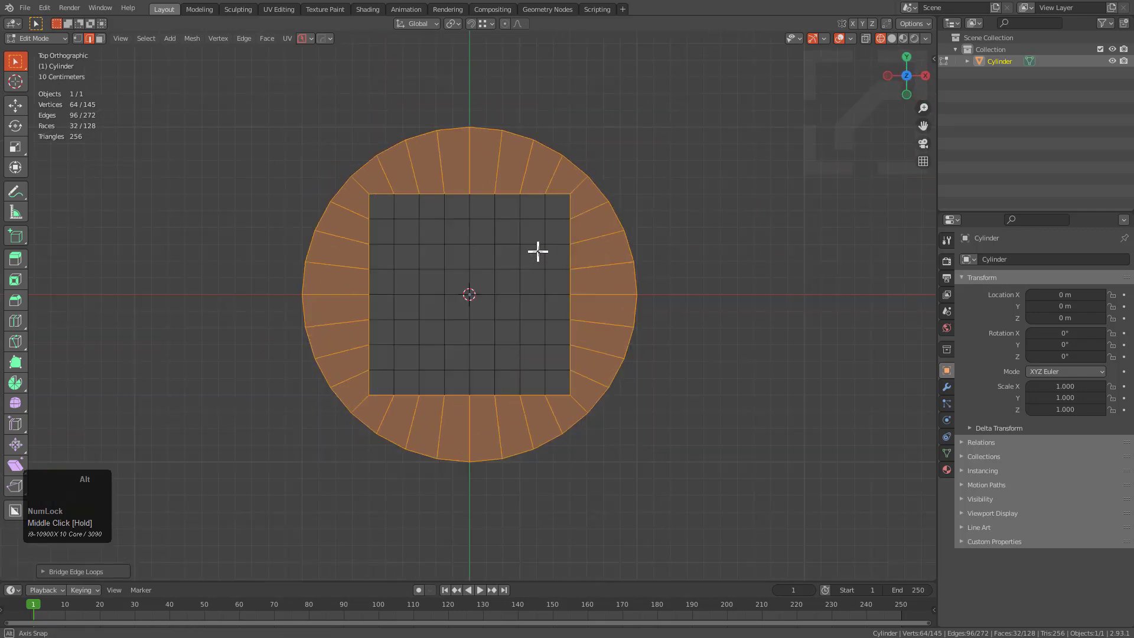
LoopTools Relax the inner cap loop (10 iterations, Linear, Regular off) and scale it outward.
scroll(down, 3)
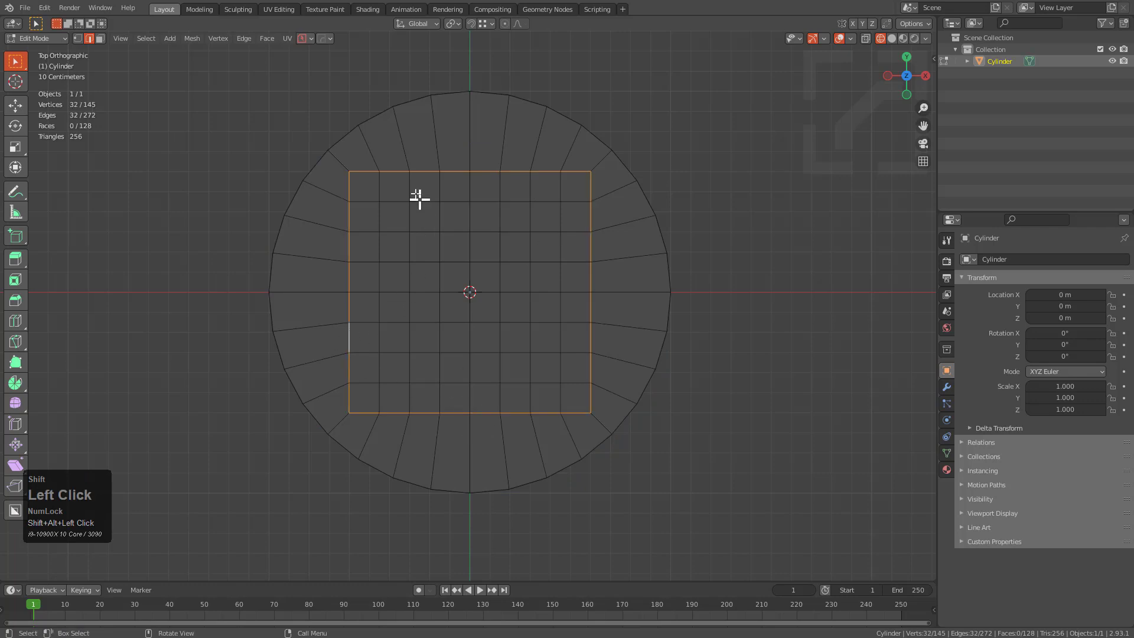
right_click(419, 199)
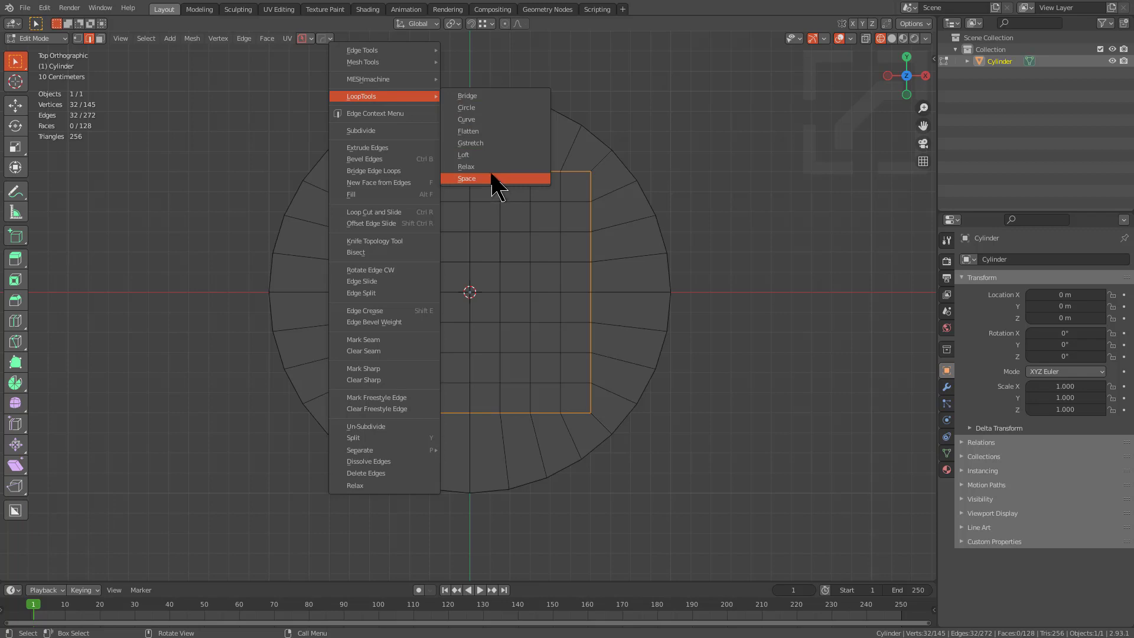
click(467, 178)
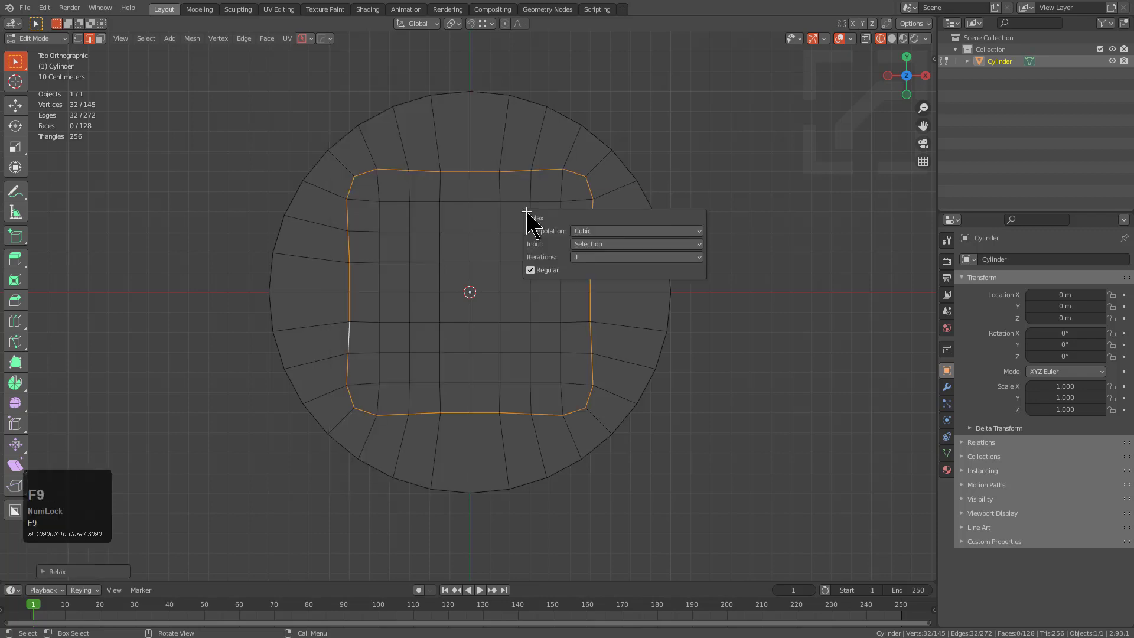
click(635, 231)
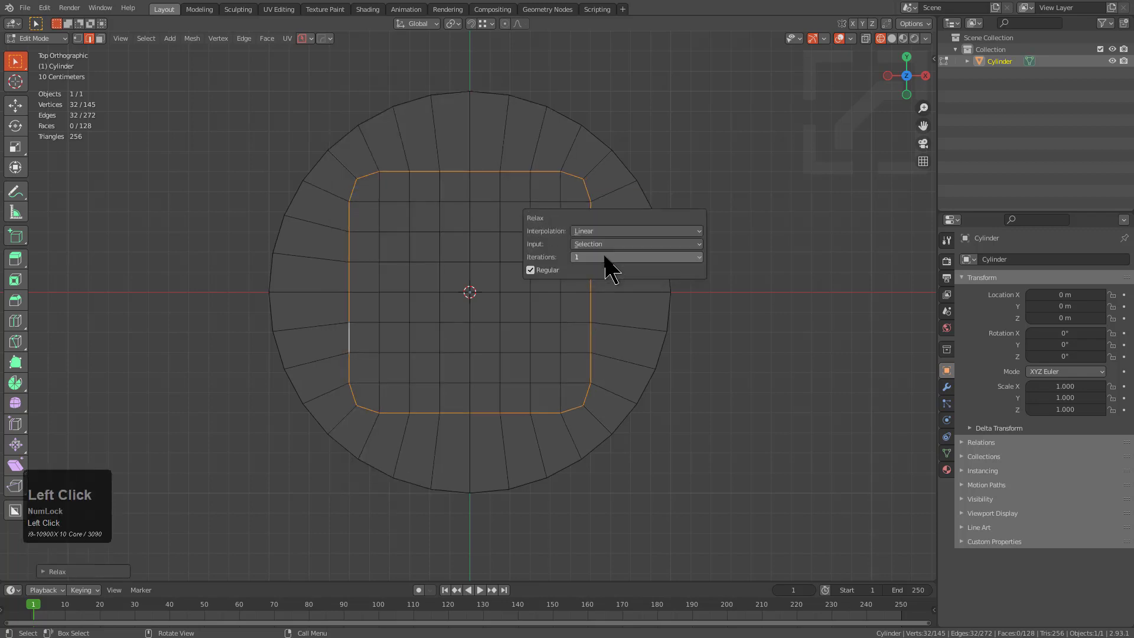
click(635, 257)
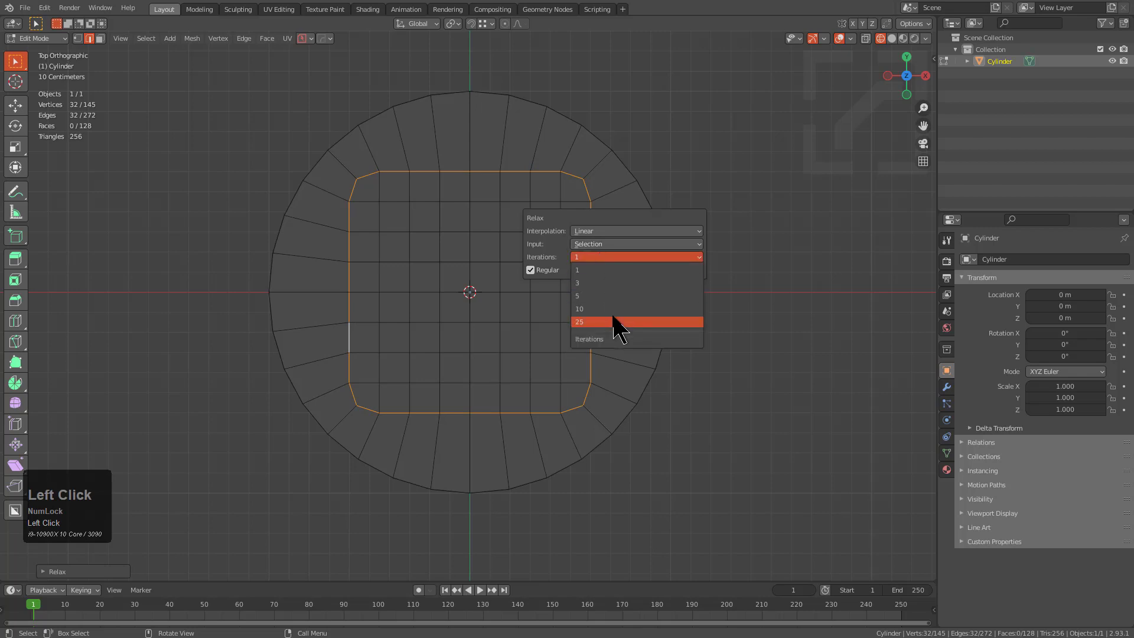
click(579, 309)
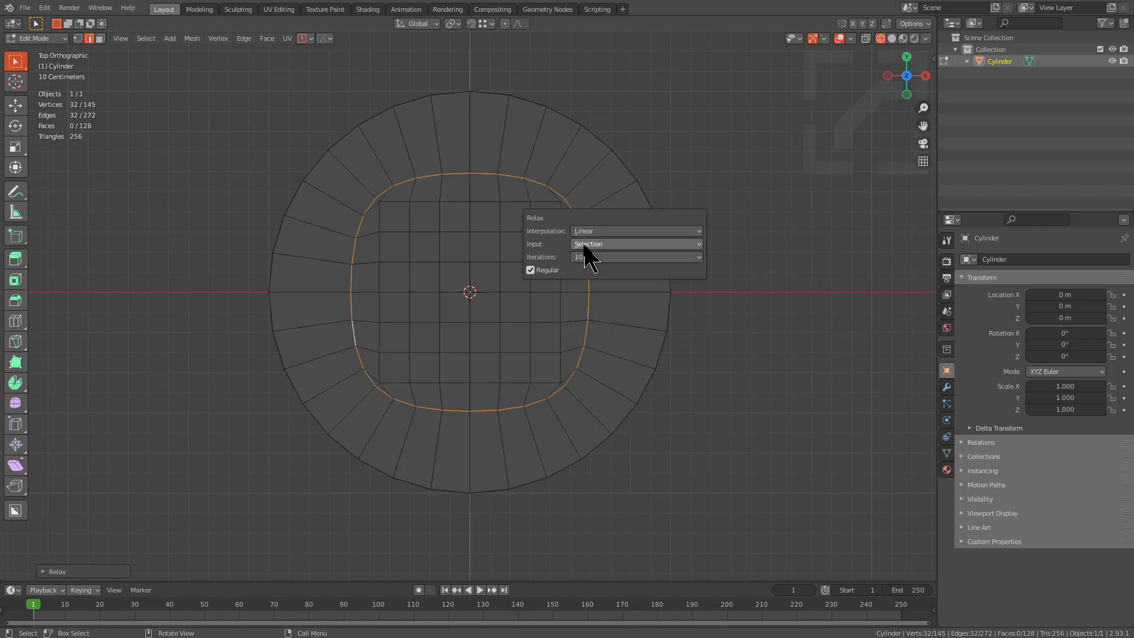
click(635, 231)
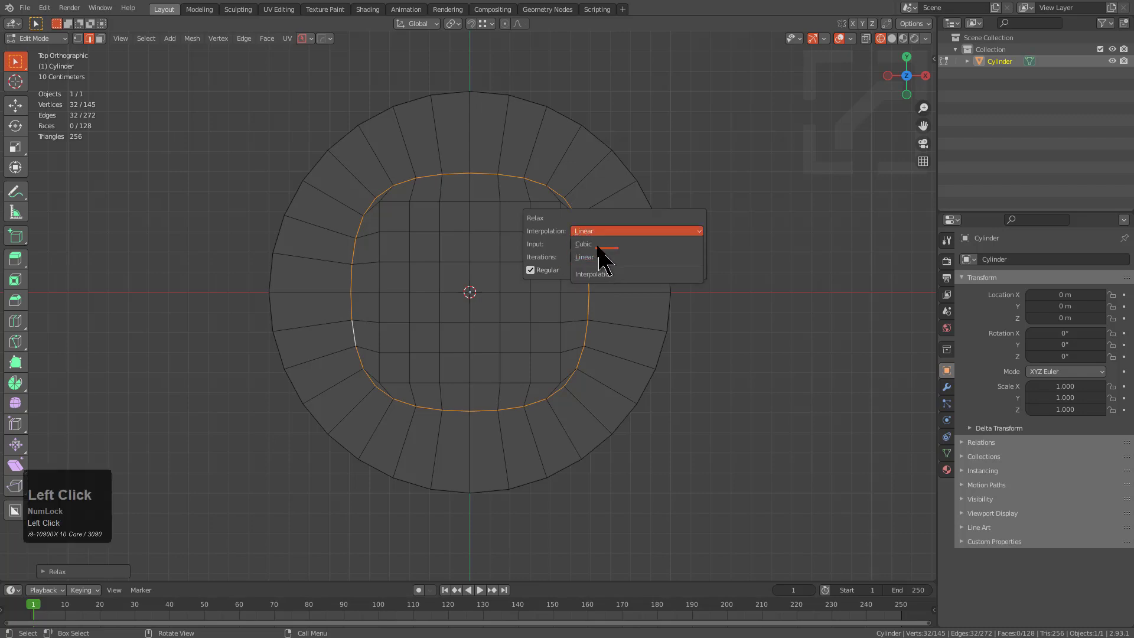
click(583, 257)
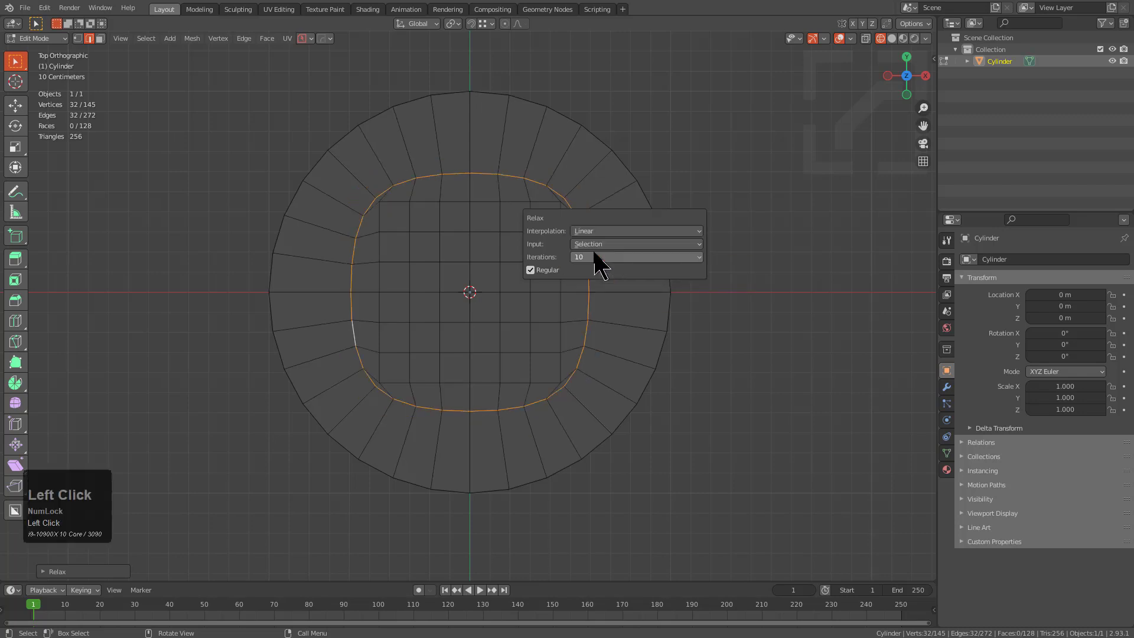
click(530, 270)
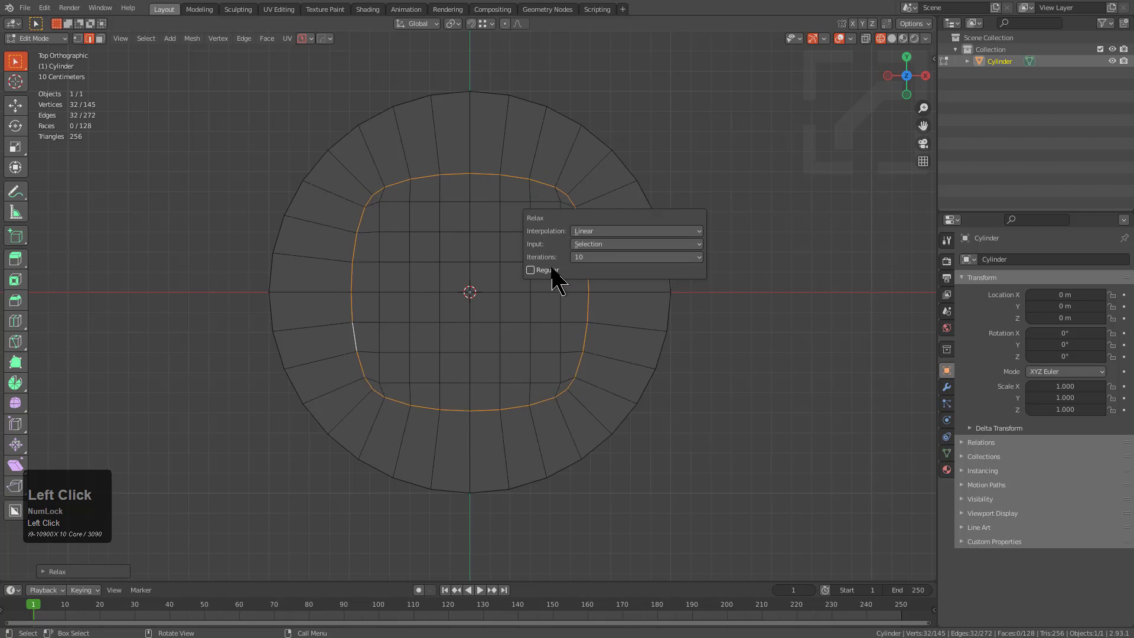
key(s)
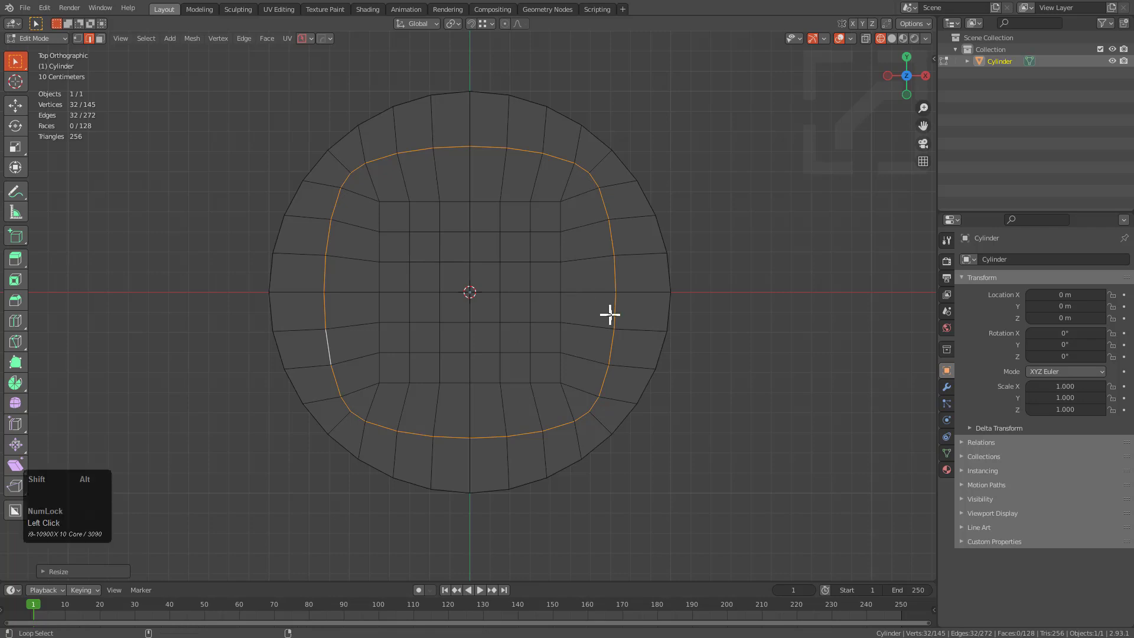
mouse_move(632, 327)
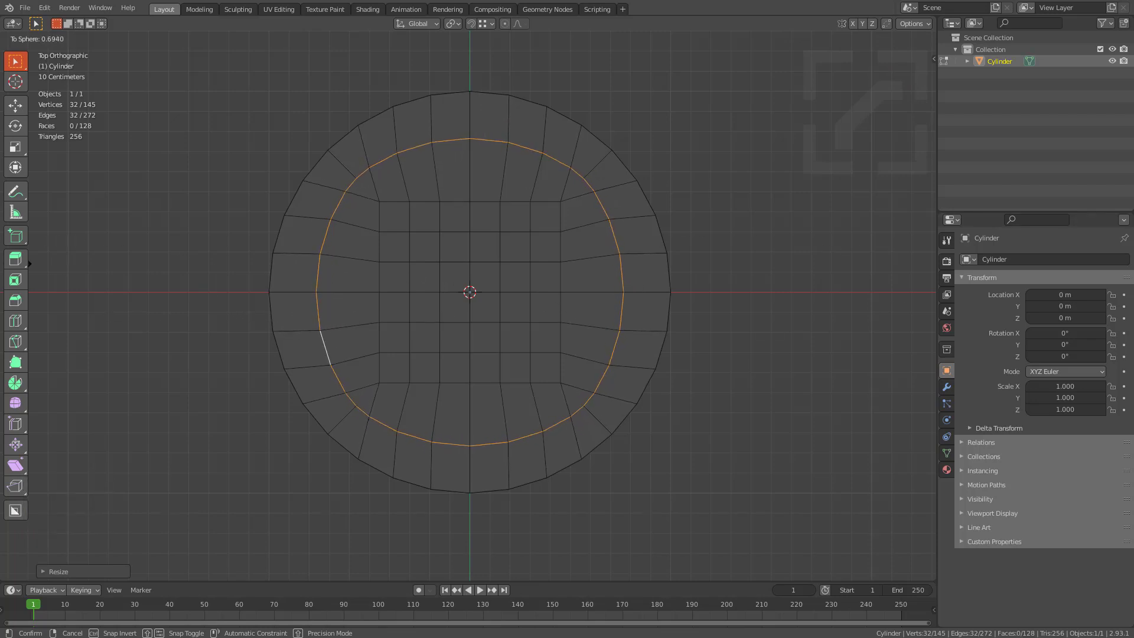
Orbit around the cylinder to view the rounded top cap in 3D.
drag(471, 290, 531, 274)
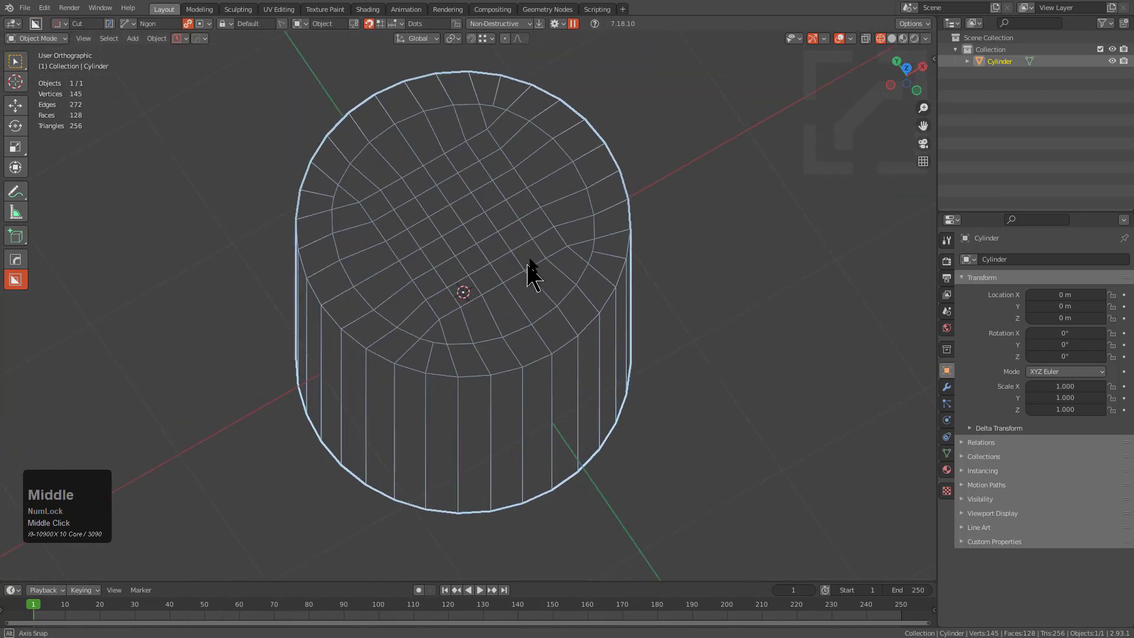
drag(532, 278, 517, 406)
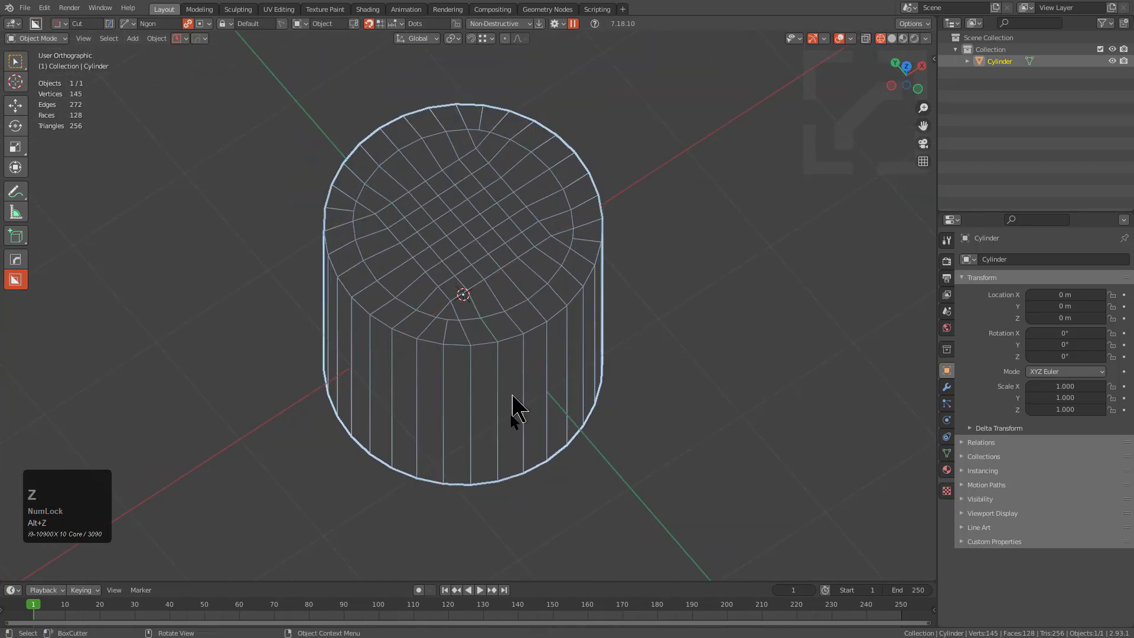
Grid Fill the cylinder's bottom opening with quad faces.
key(Tab)
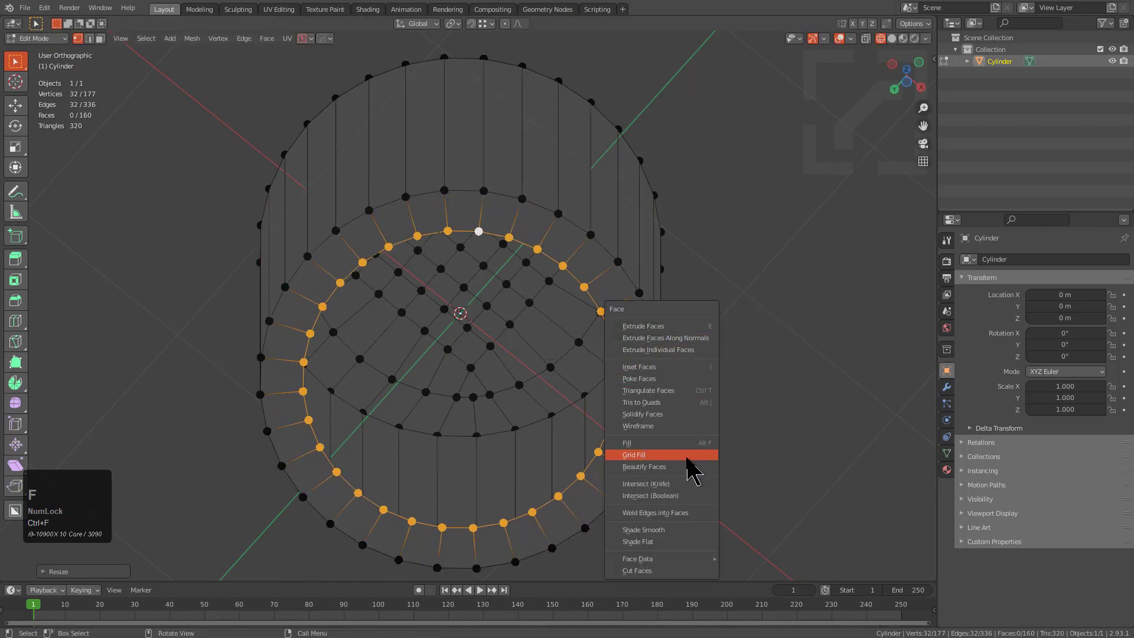
click(633, 454)
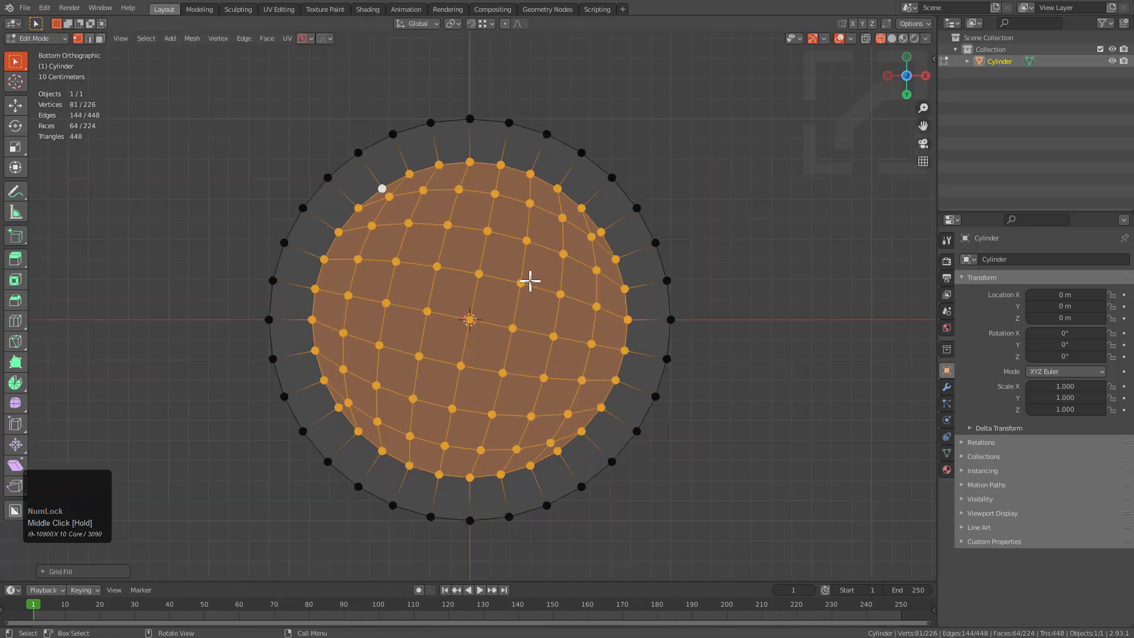
key(F9)
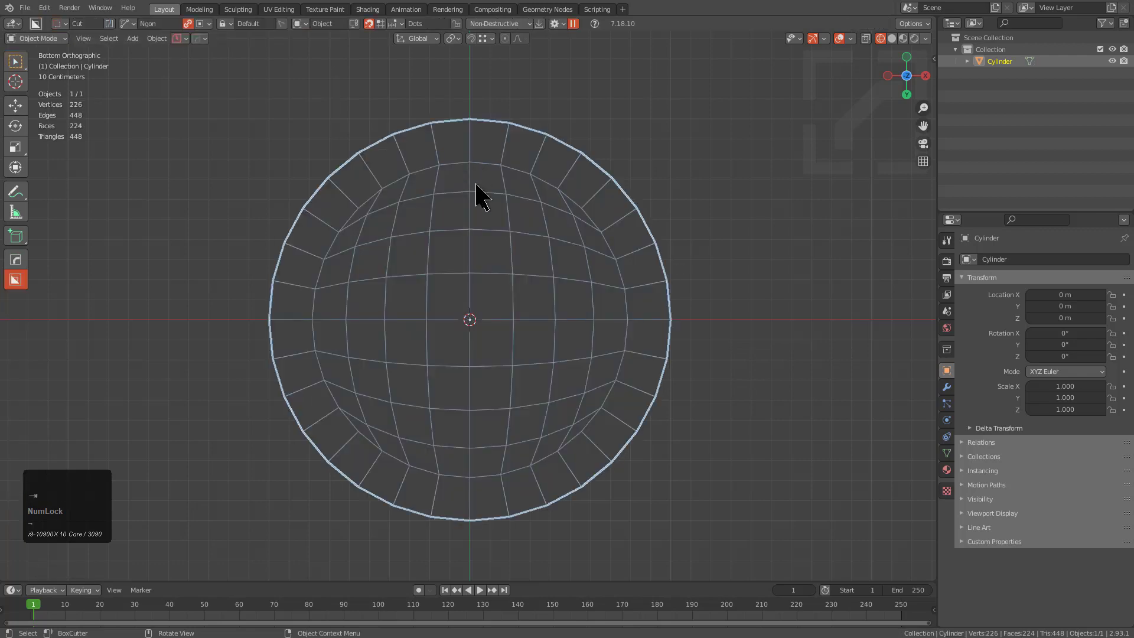
Select the bottom cap's inner loop, relax it with LoopTools, and scale it.
scroll(up, 3)
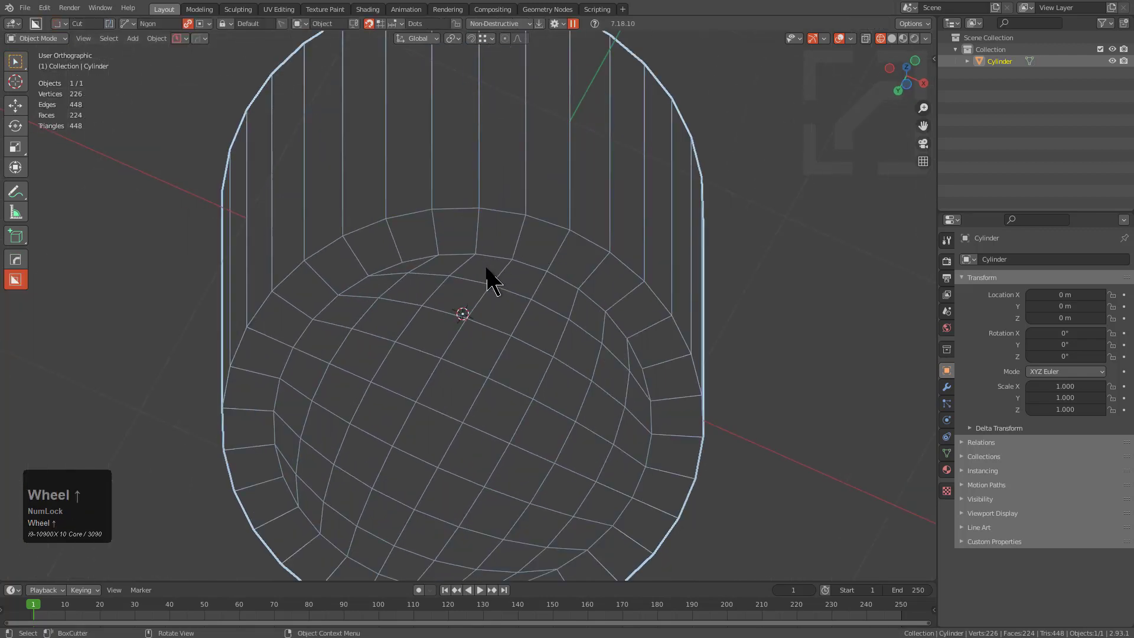
key(Tab)
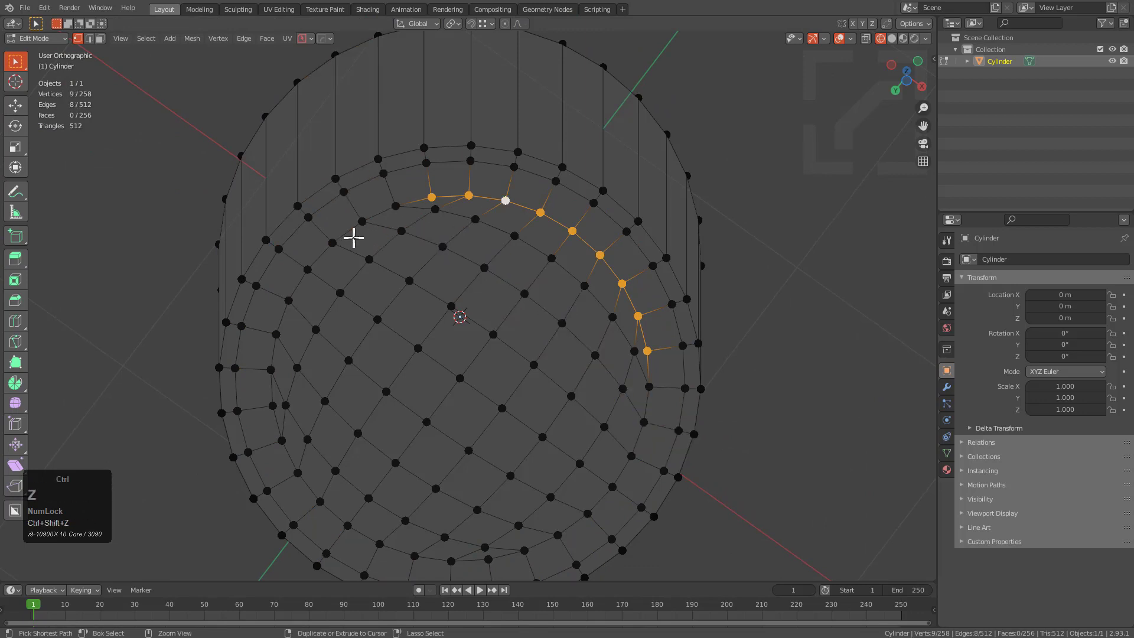
click(281, 440)
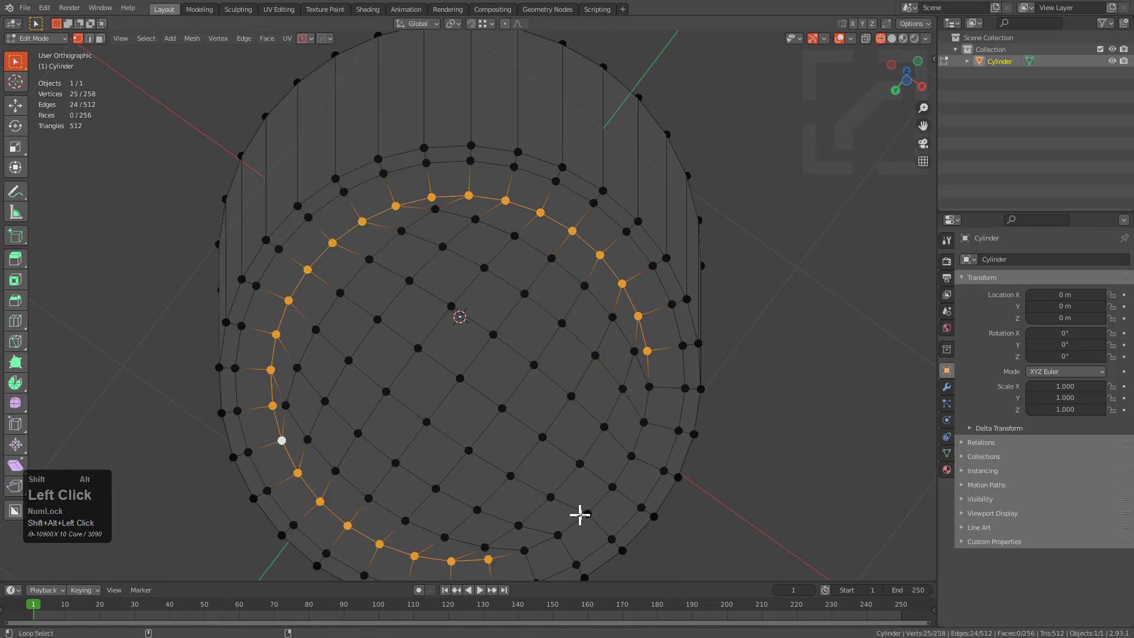
right_click(581, 515)
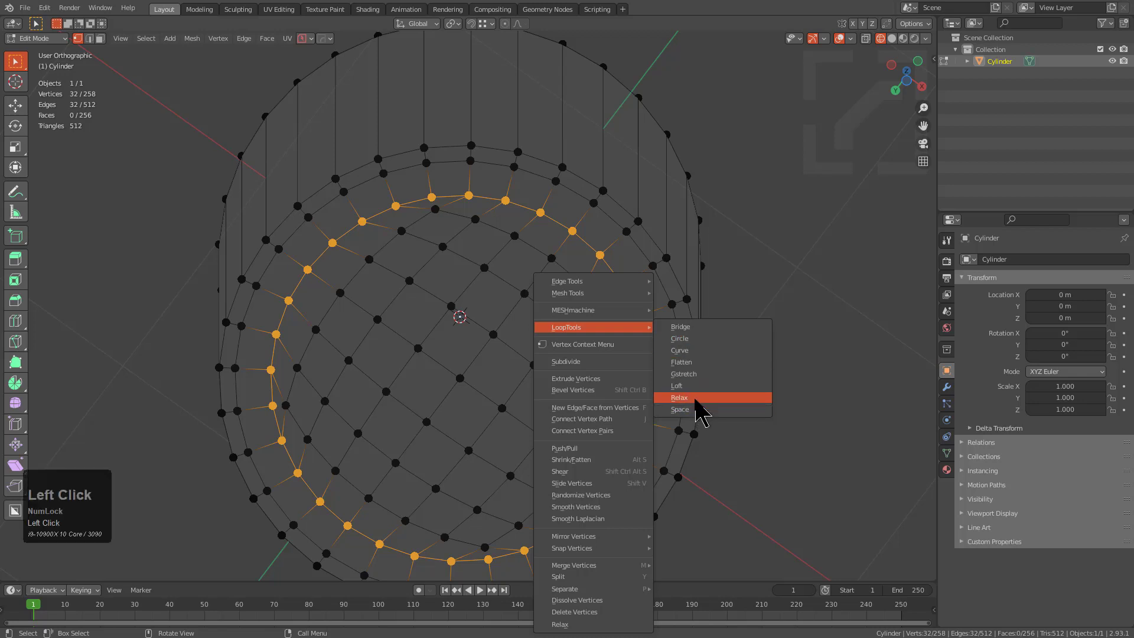
click(680, 397)
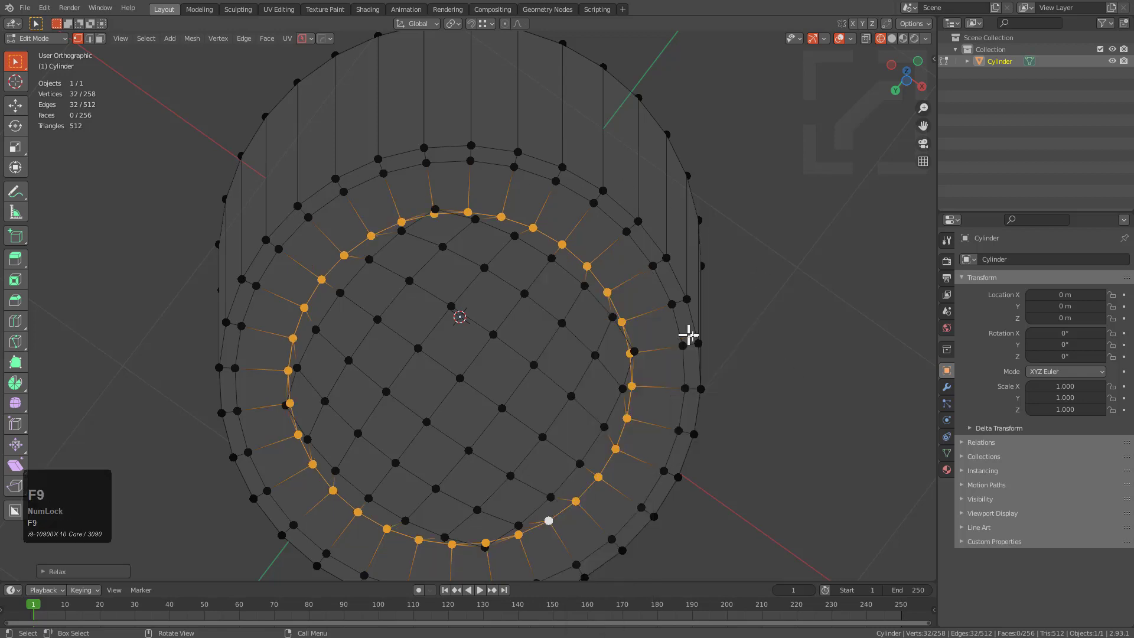
key(s)
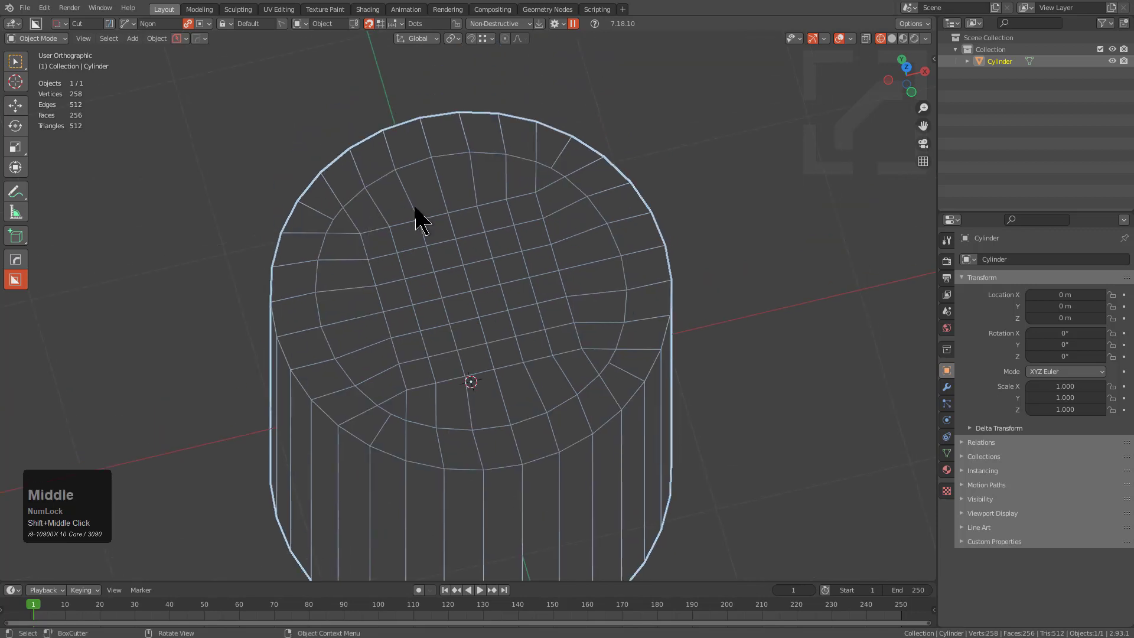
mouse_move(413, 224)
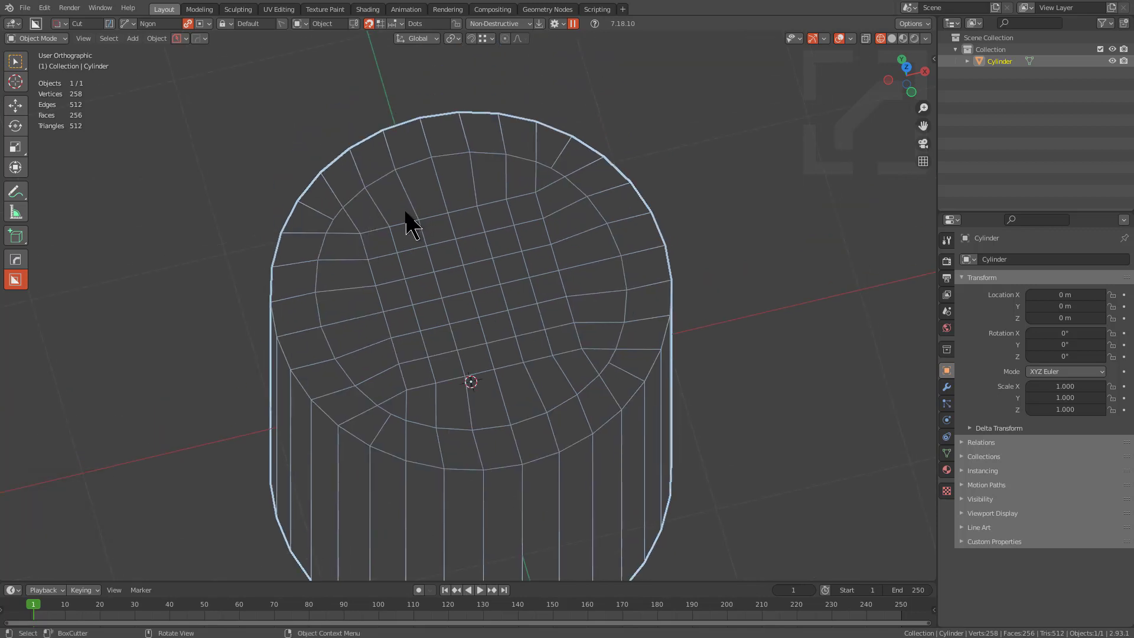
Orbit to inspect the capped cylinder's top, then bring up the HardOps menu.
scroll(down, 3)
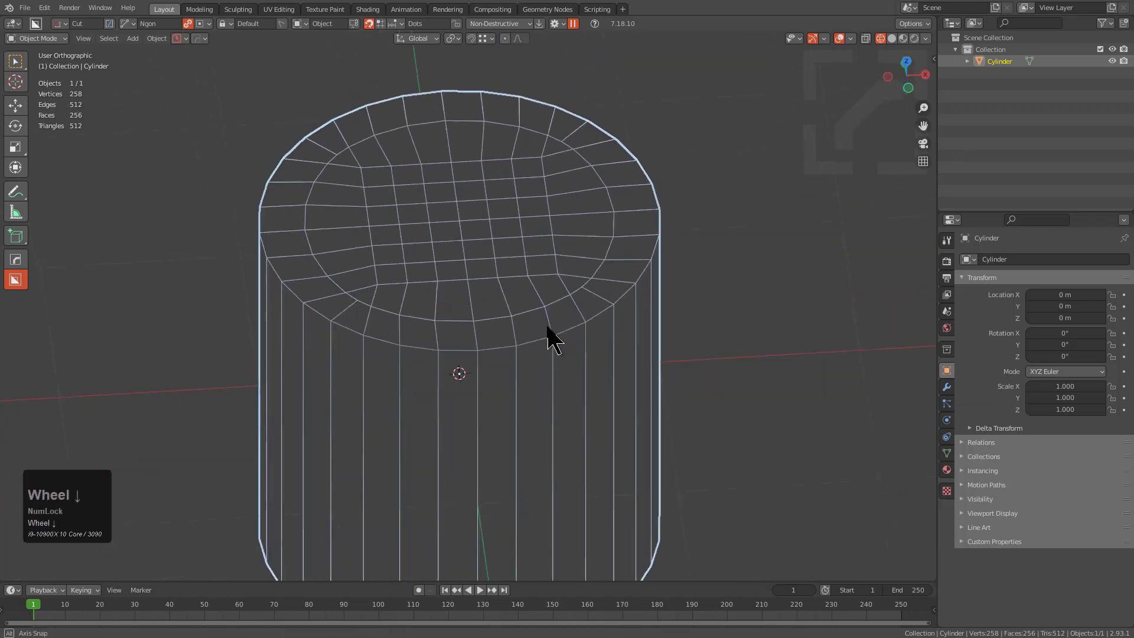
drag(553, 340, 355, 206)
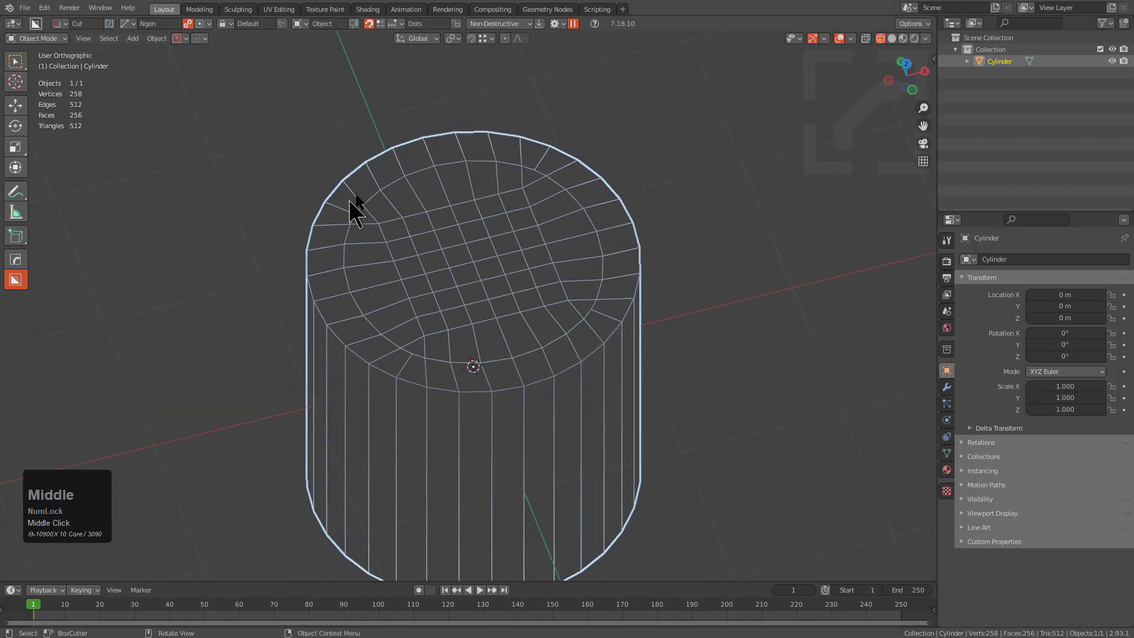
mouse_move(470, 201)
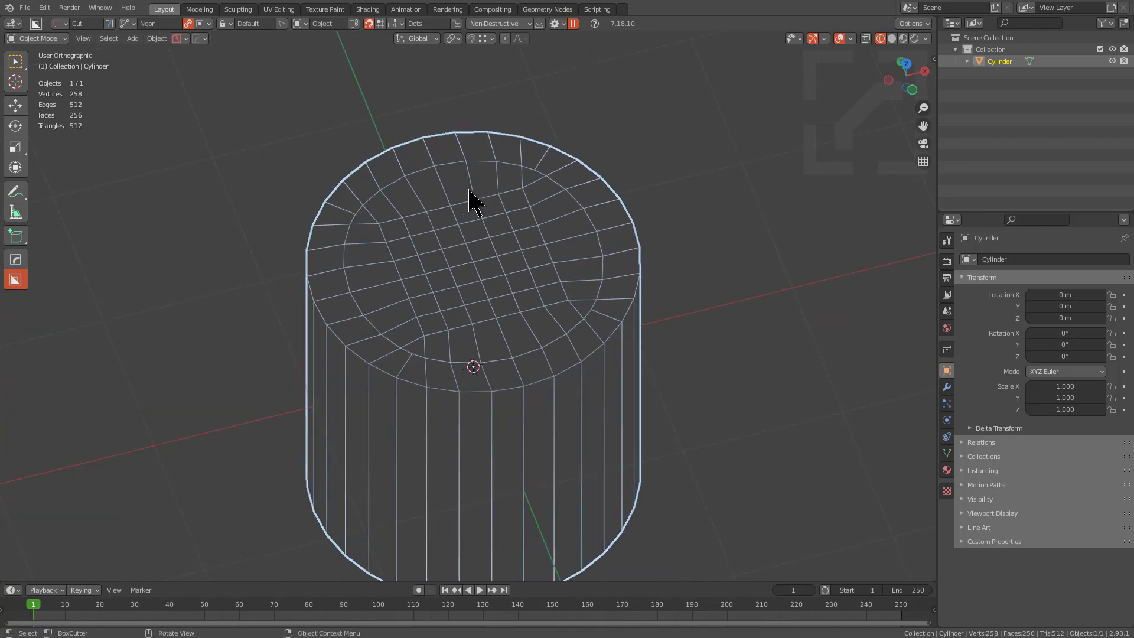
key(Tab)
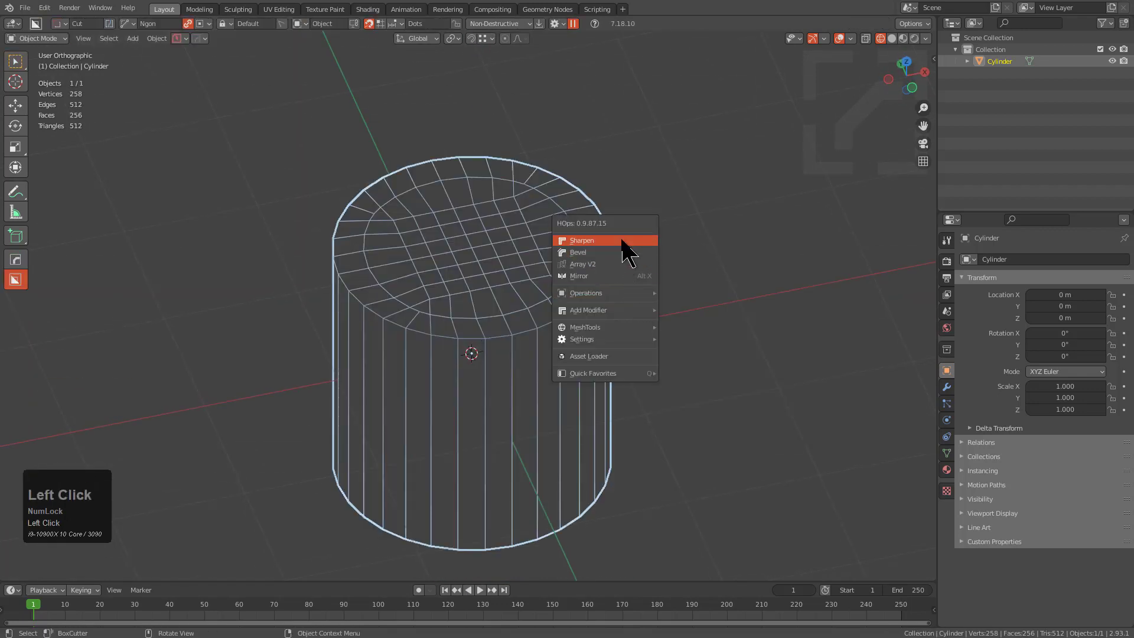
Sharpen the cylinder with HardOps, then add a Smooth modifier with 9 iterations.
click(581, 240)
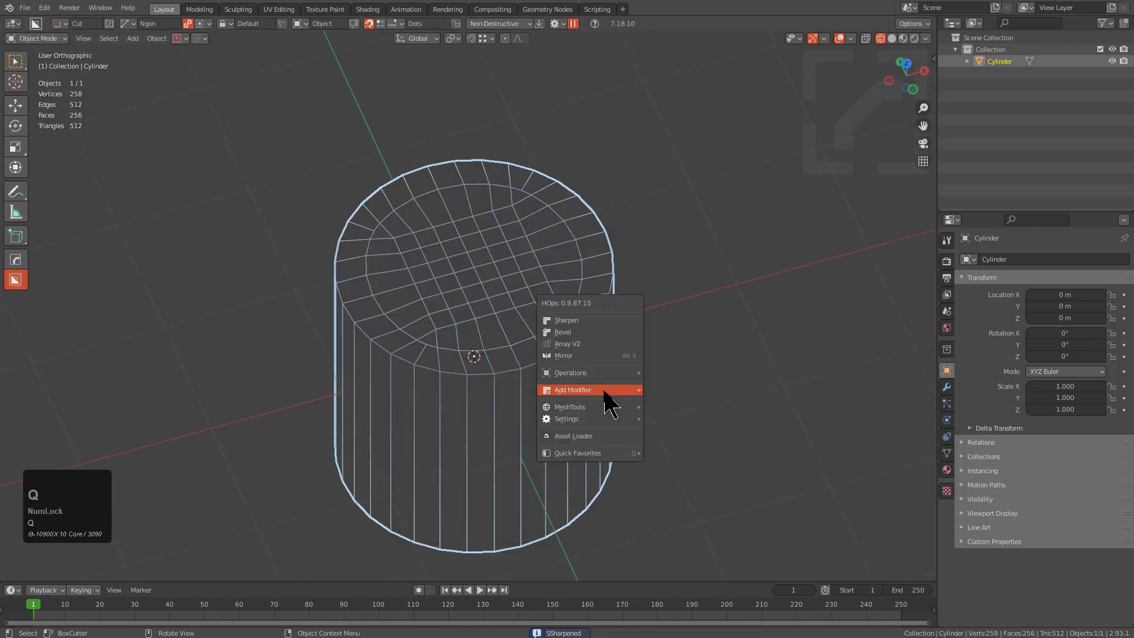
mouse_move(573, 389)
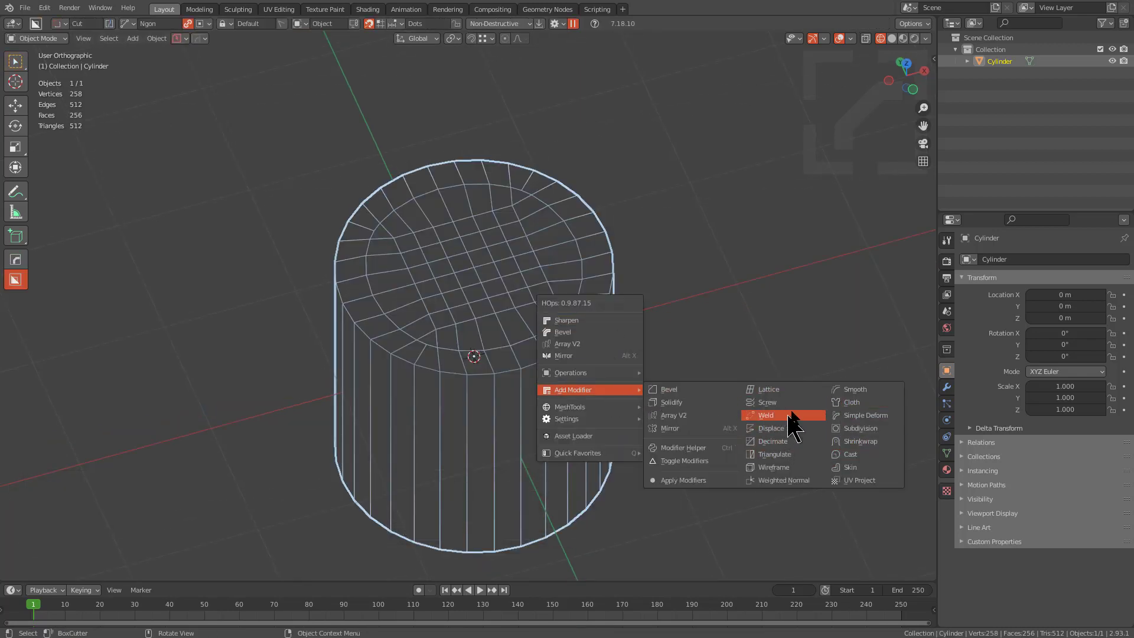
mouse_move(857, 389)
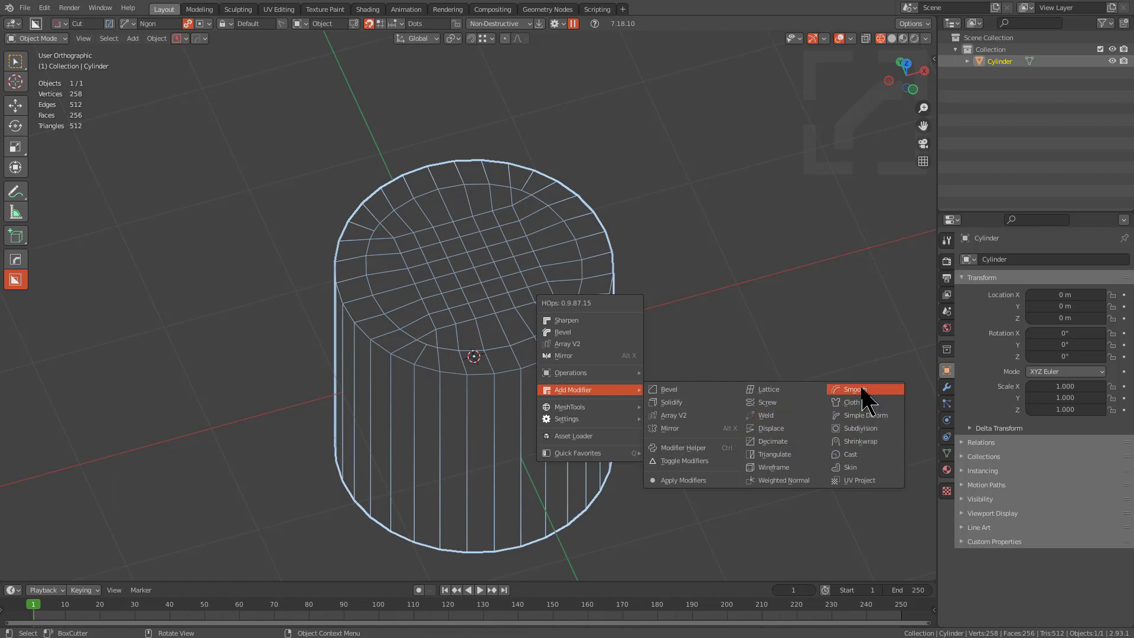
mouse_move(852, 389)
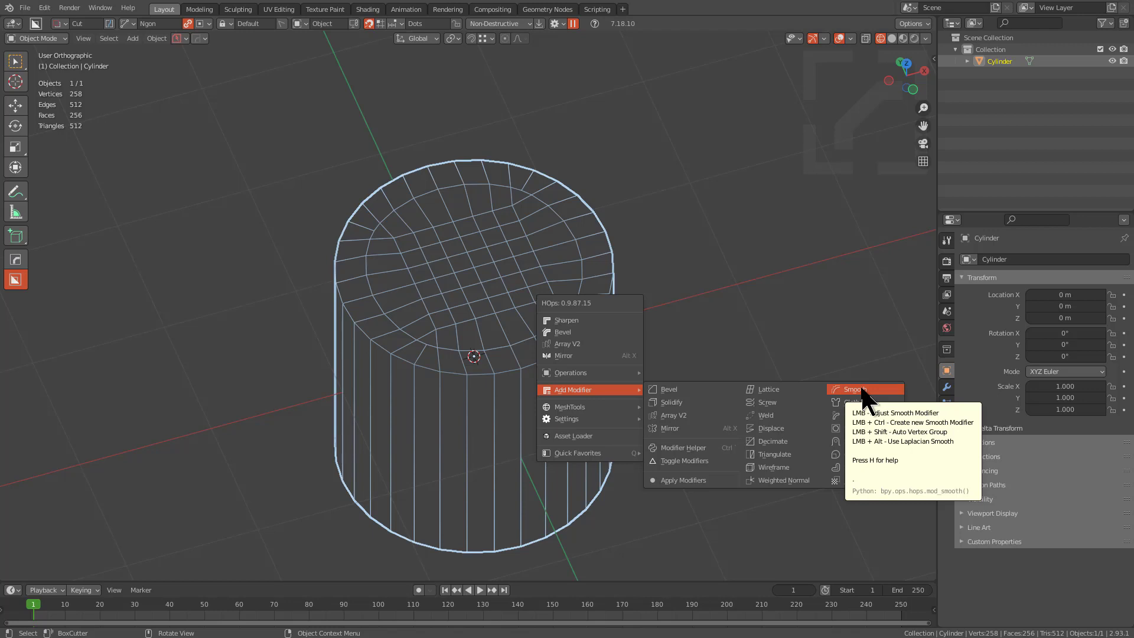
click(851, 389)
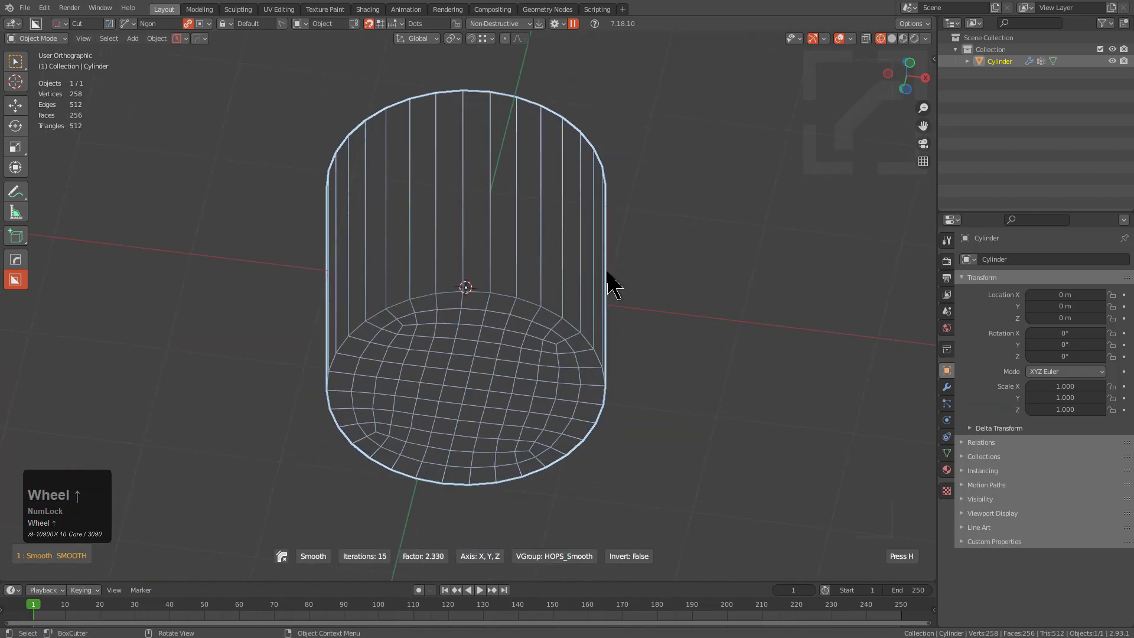
scroll(down, 3)
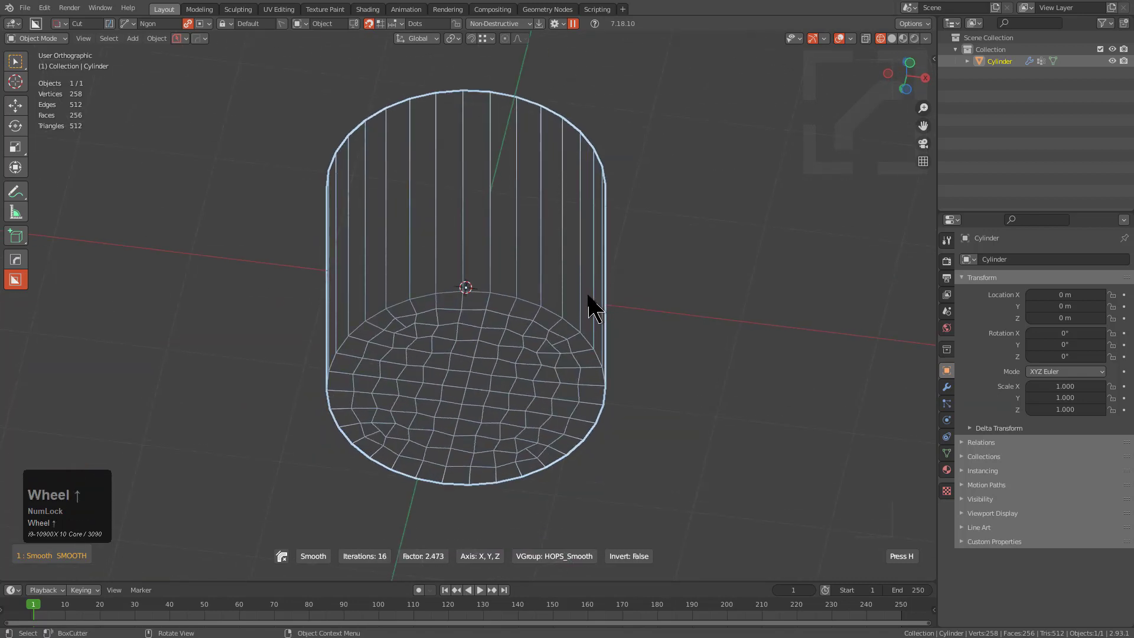
scroll(down, 3)
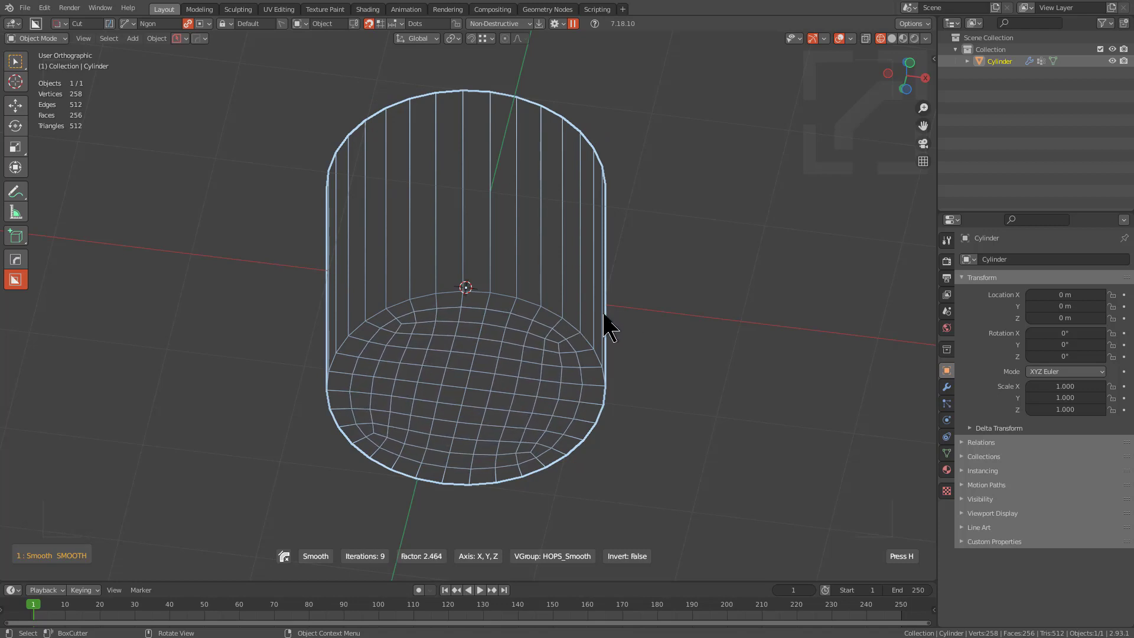
Orbit onto the top cap and toggle the Smooth modifier's viewport display off and on to compare.
drag(615, 325, 528, 296)
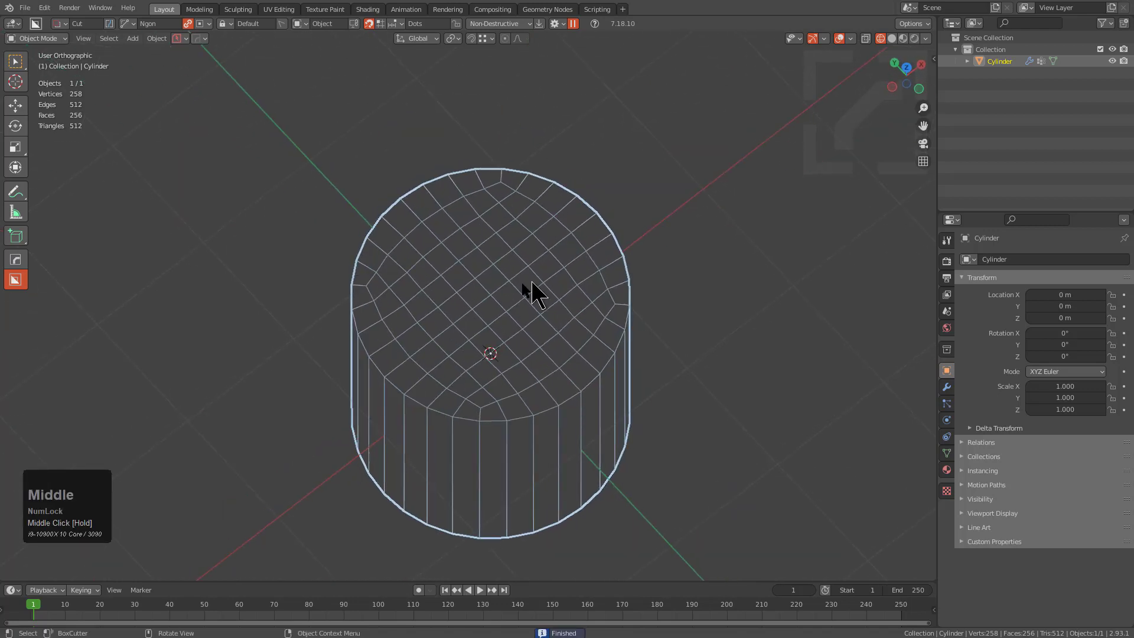
click(946, 387)
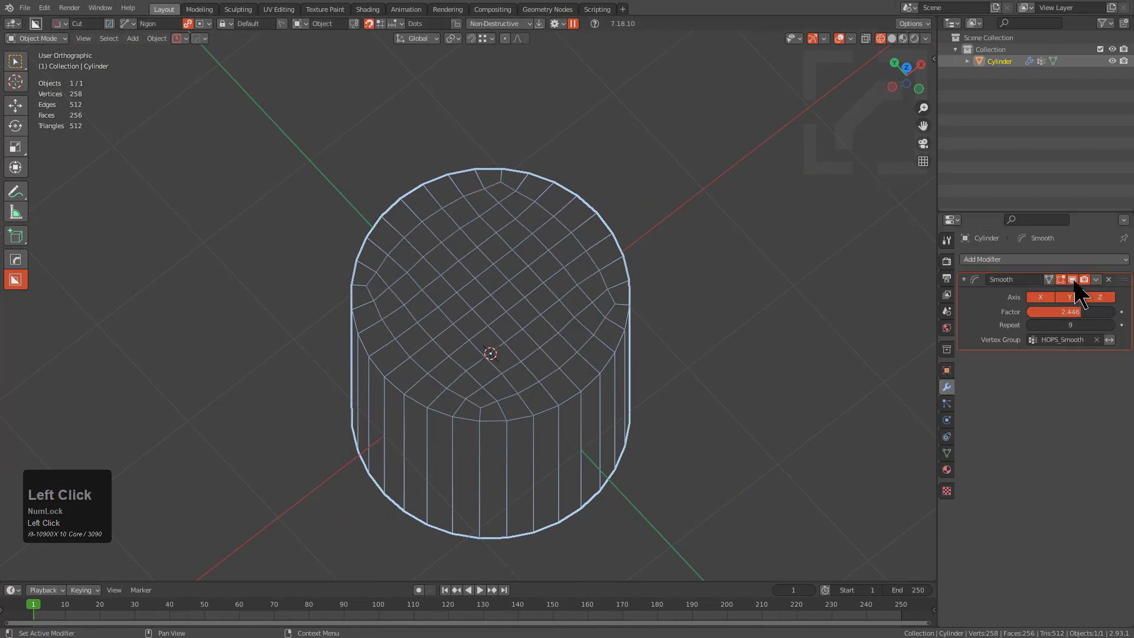
click(1069, 298)
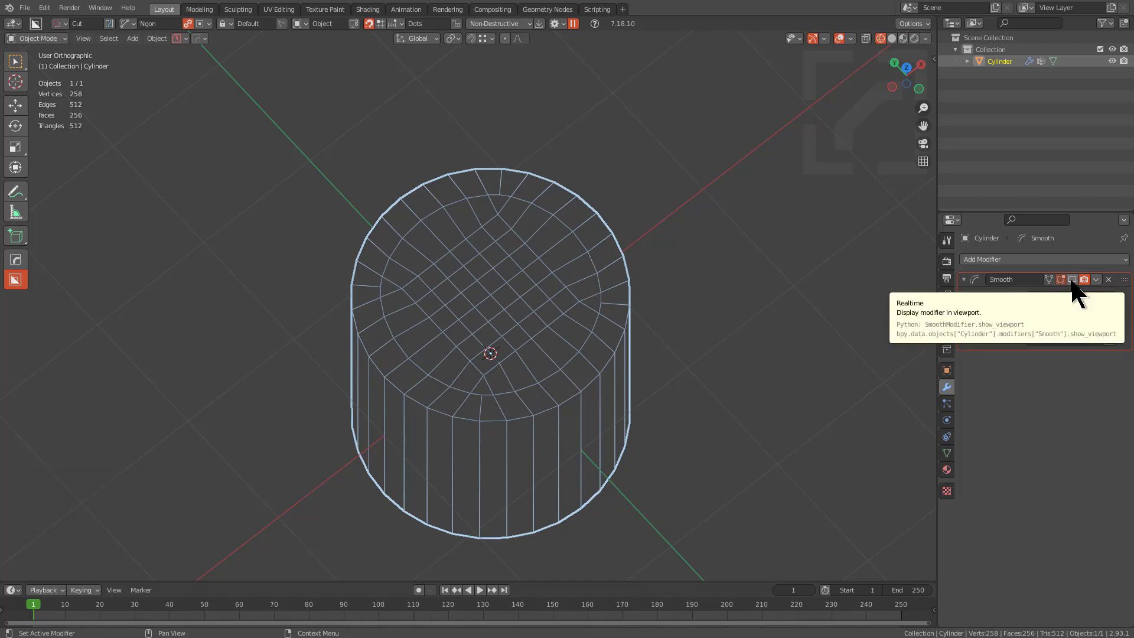
click(1072, 279)
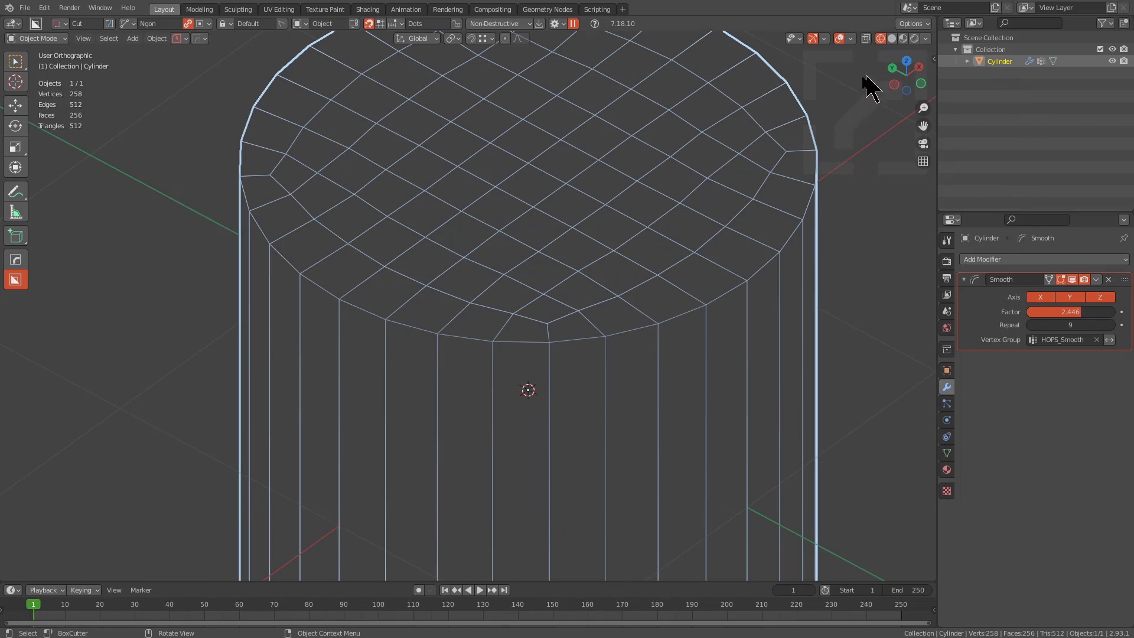
mouse_move(896, 51)
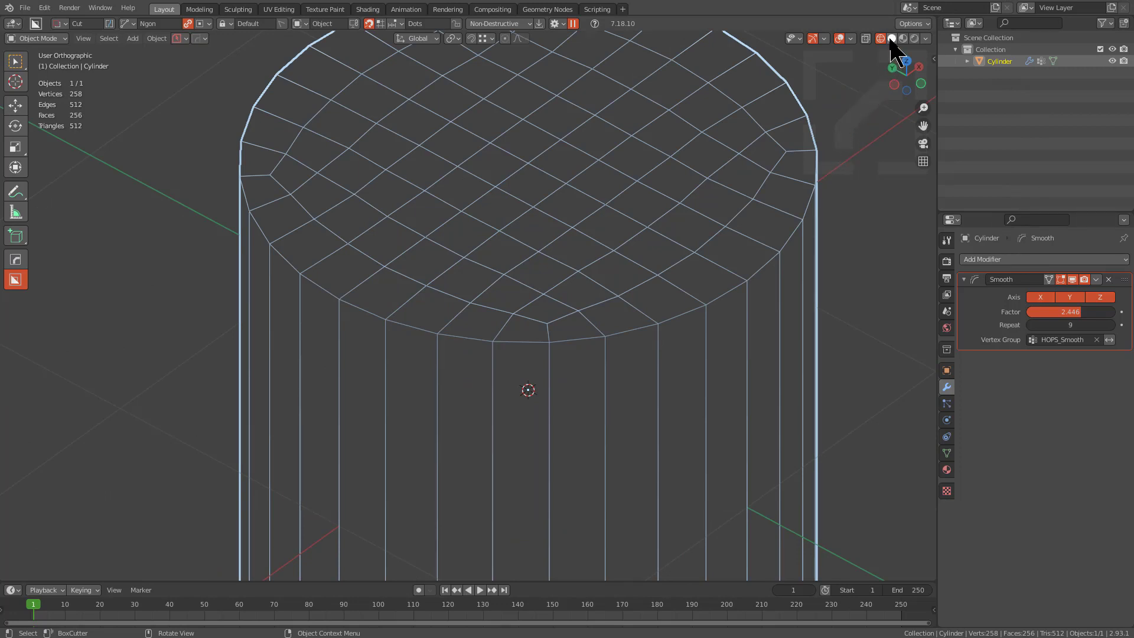
In Edit Mode, mark the top and bottom cap rim edge loops sharp with HardOps.
key(Tab)
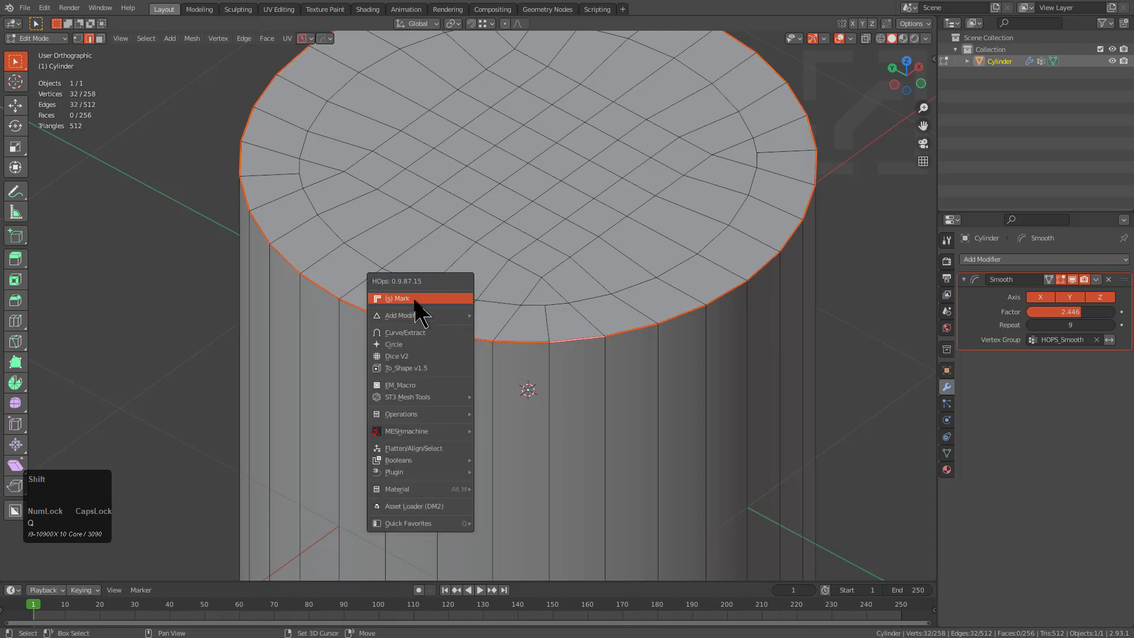
click(399, 297)
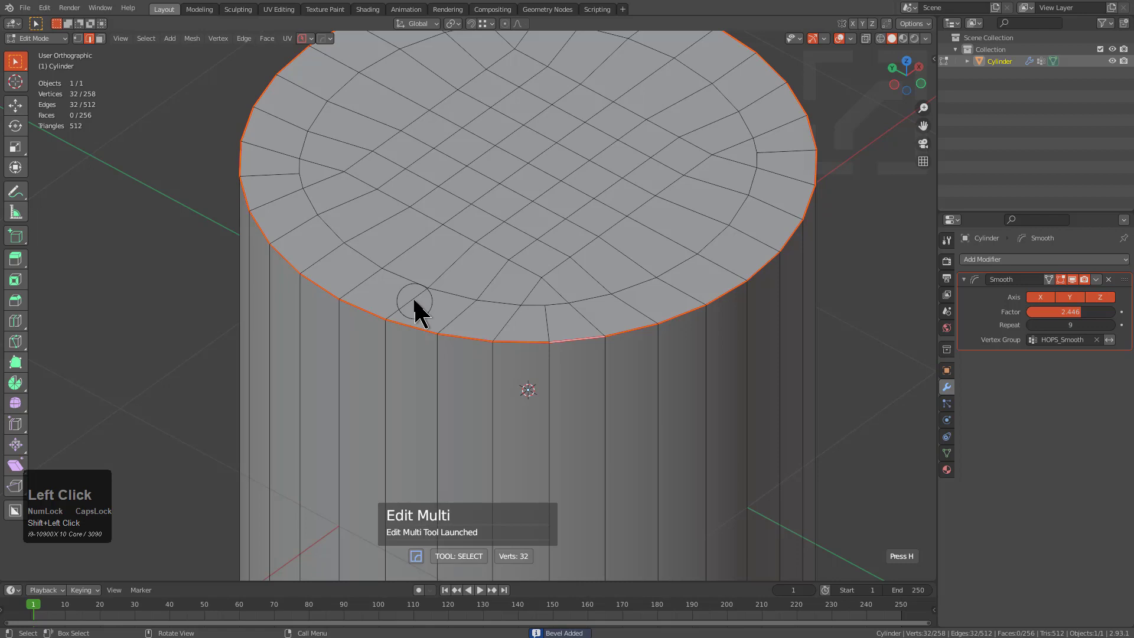
key(b)
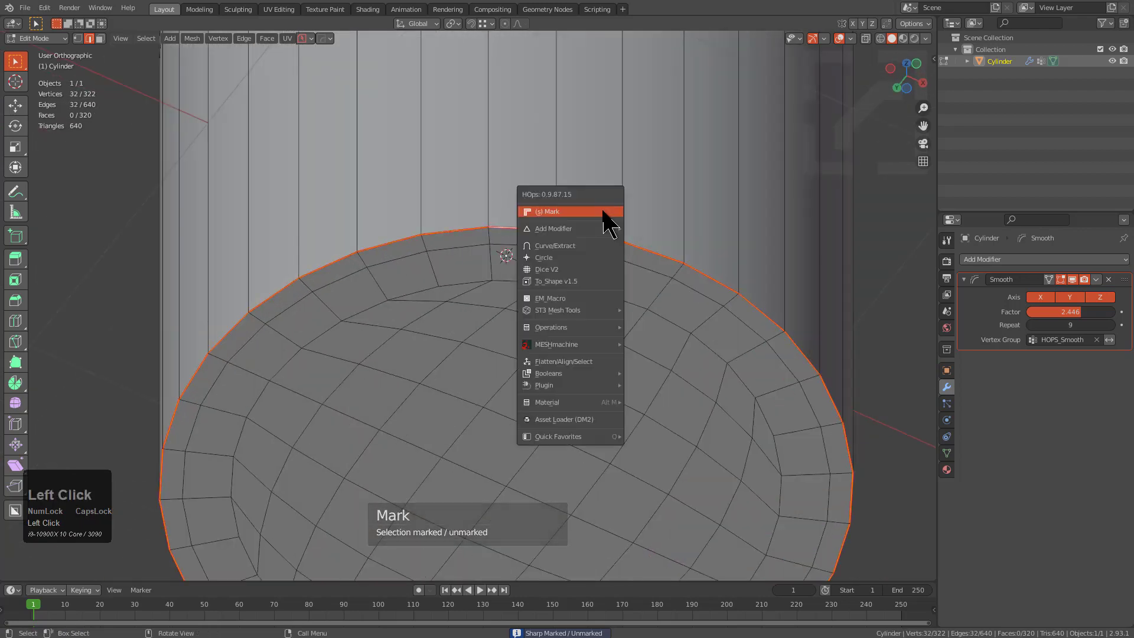
click(551, 212)
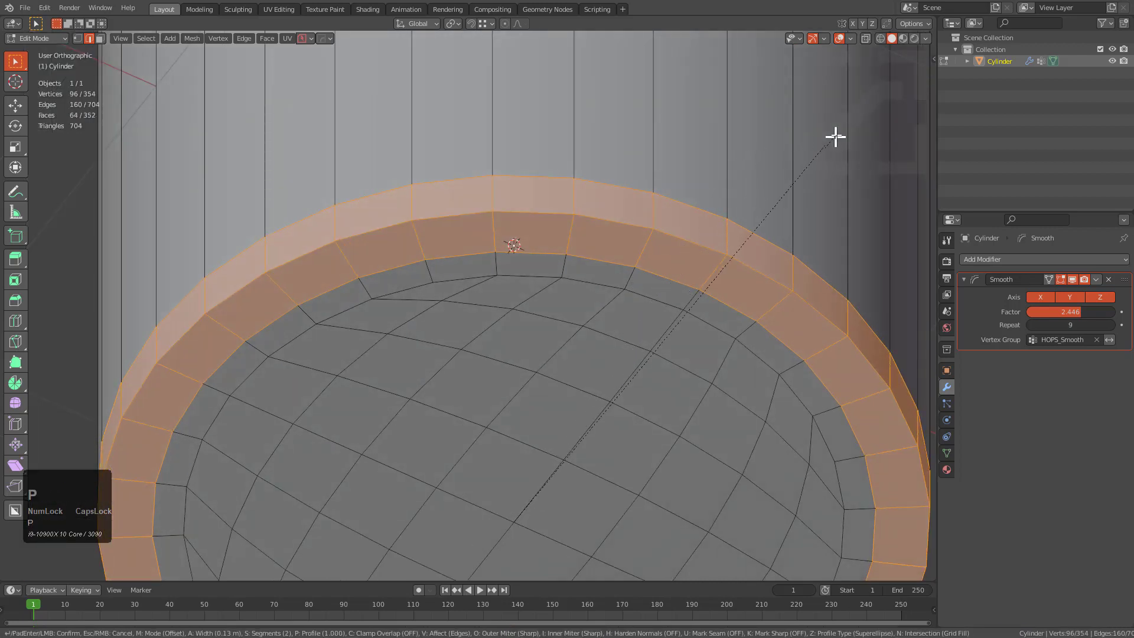
Bevel the cap rims with 2 segments about 0.0714 m wide, adjusting the profile.
scroll(down, 3)
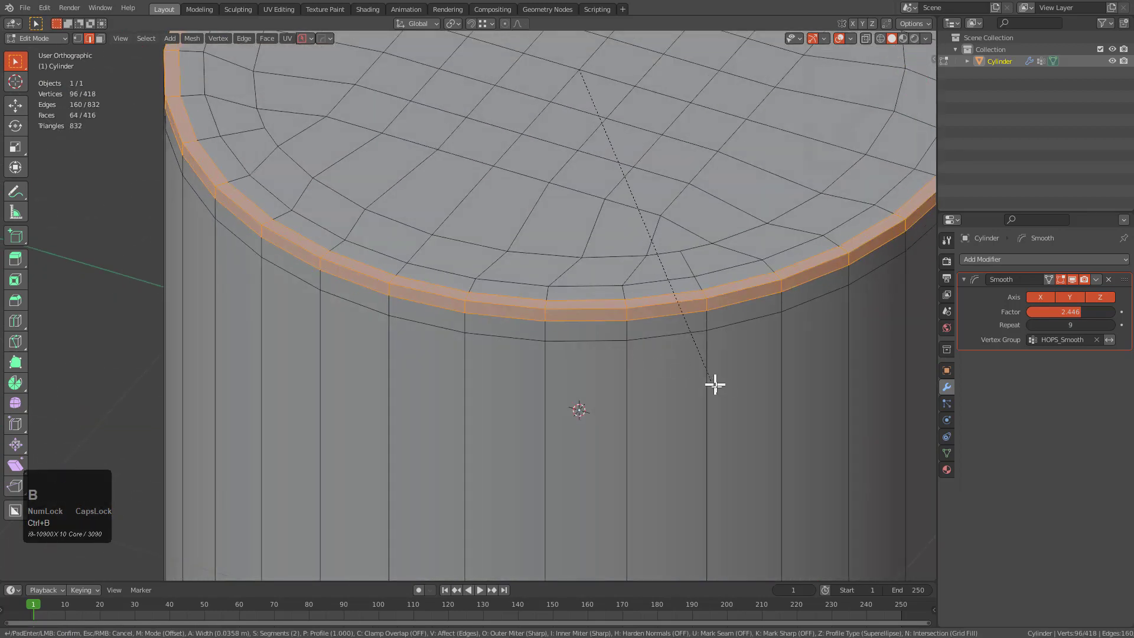
mouse_move(724, 380)
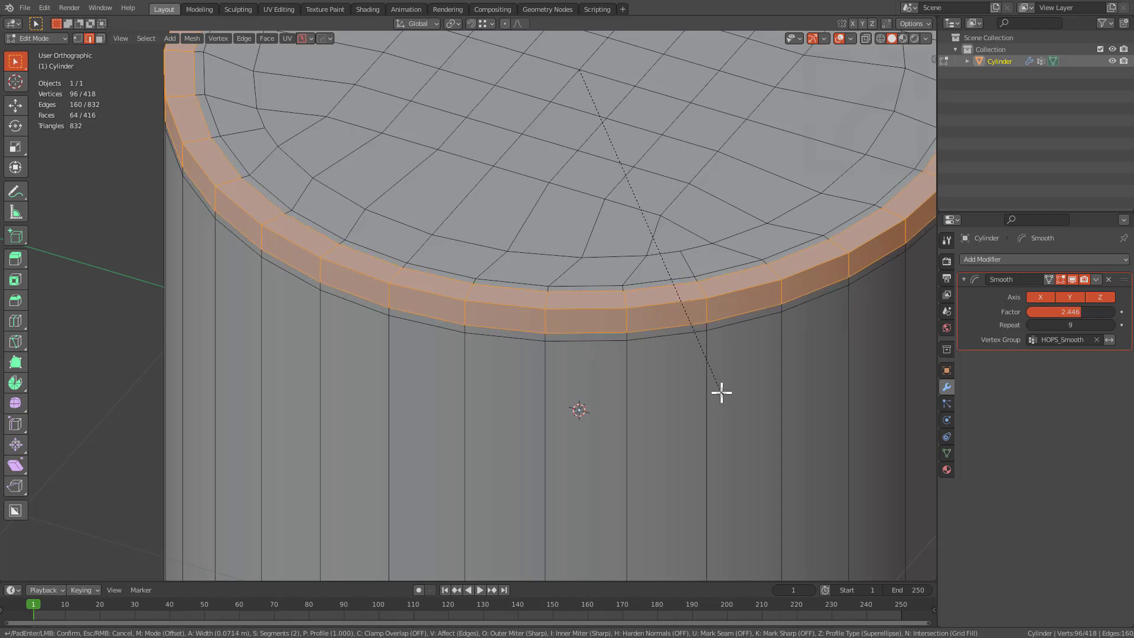
key(p)
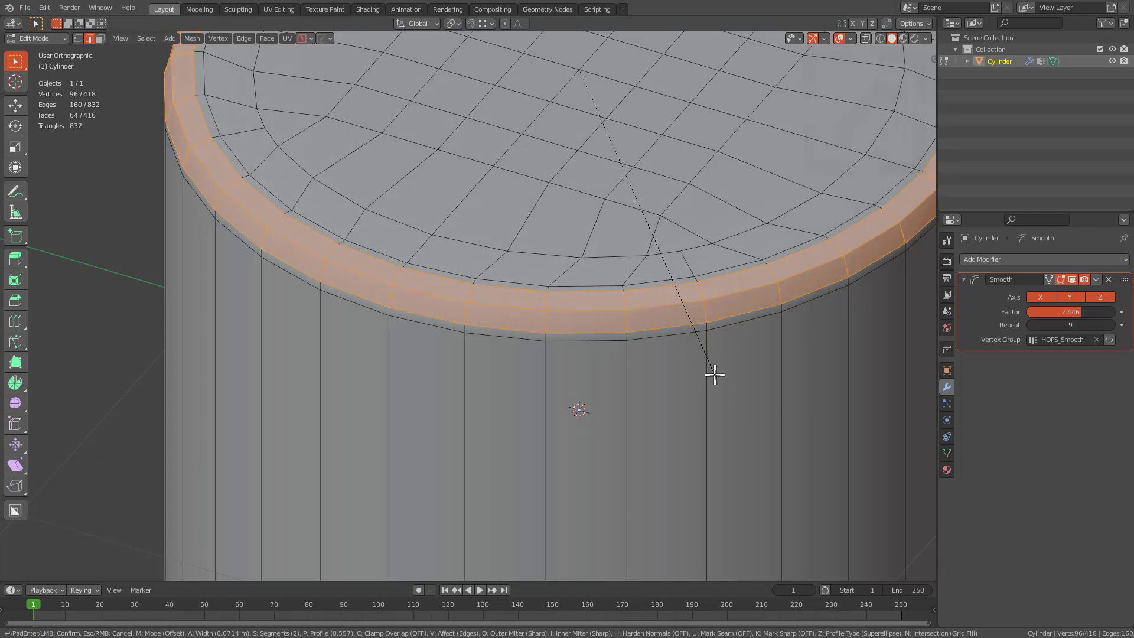
click(715, 373)
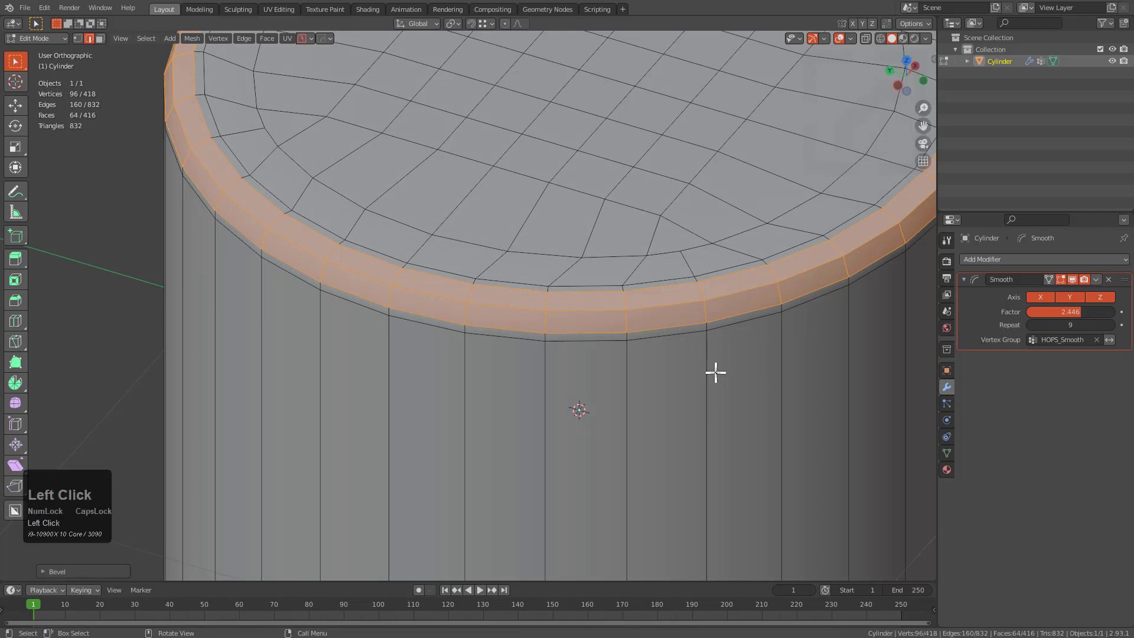
key(F9)
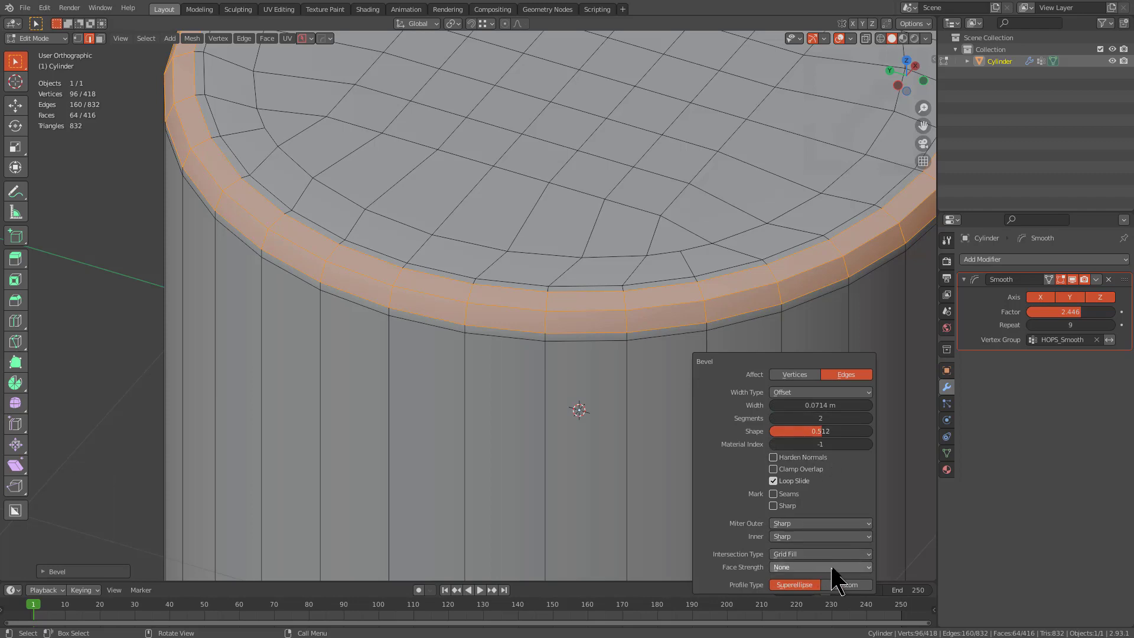
mouse_move(821, 567)
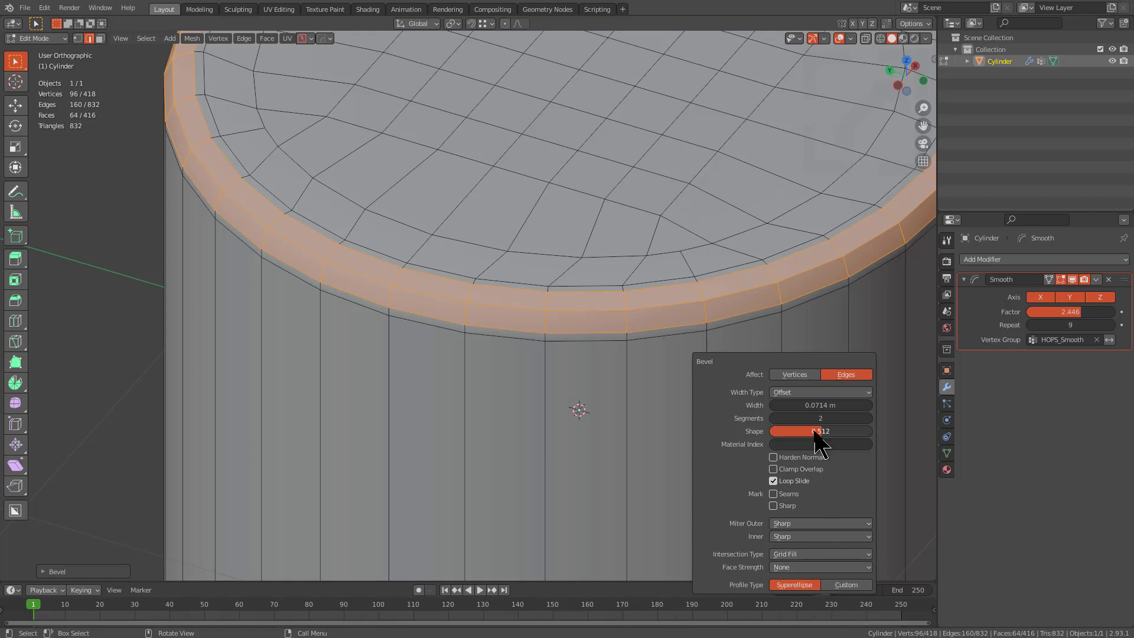
Set the cap bevel's profile Shape to 0.500 in the adjustment panel.
drag(810, 432, 821, 431)
text(0.500)
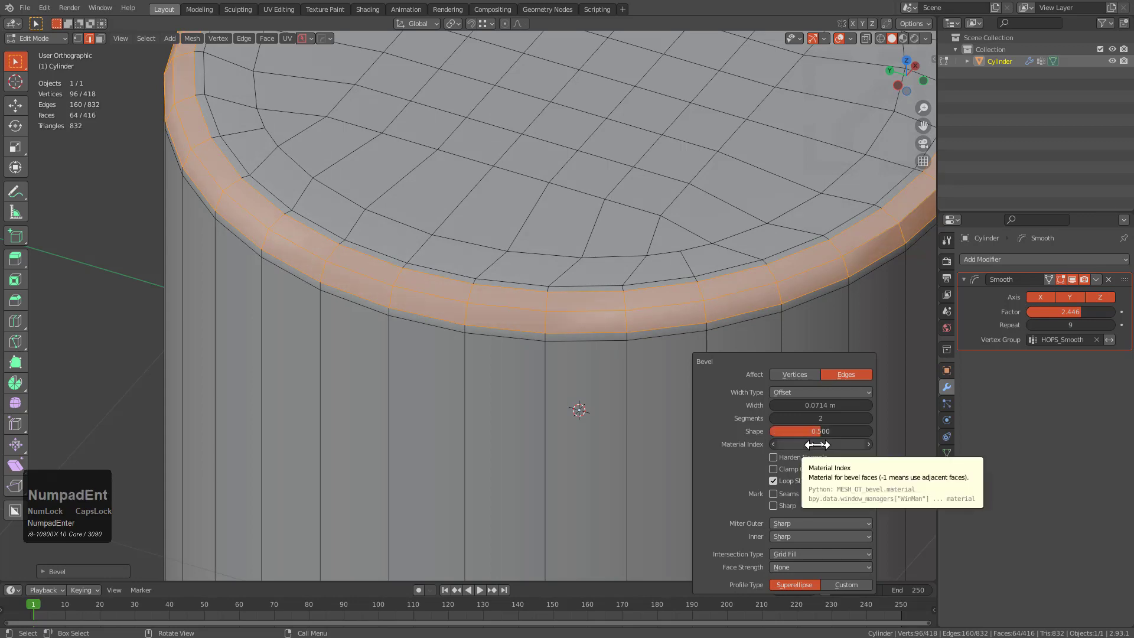
click(869, 419)
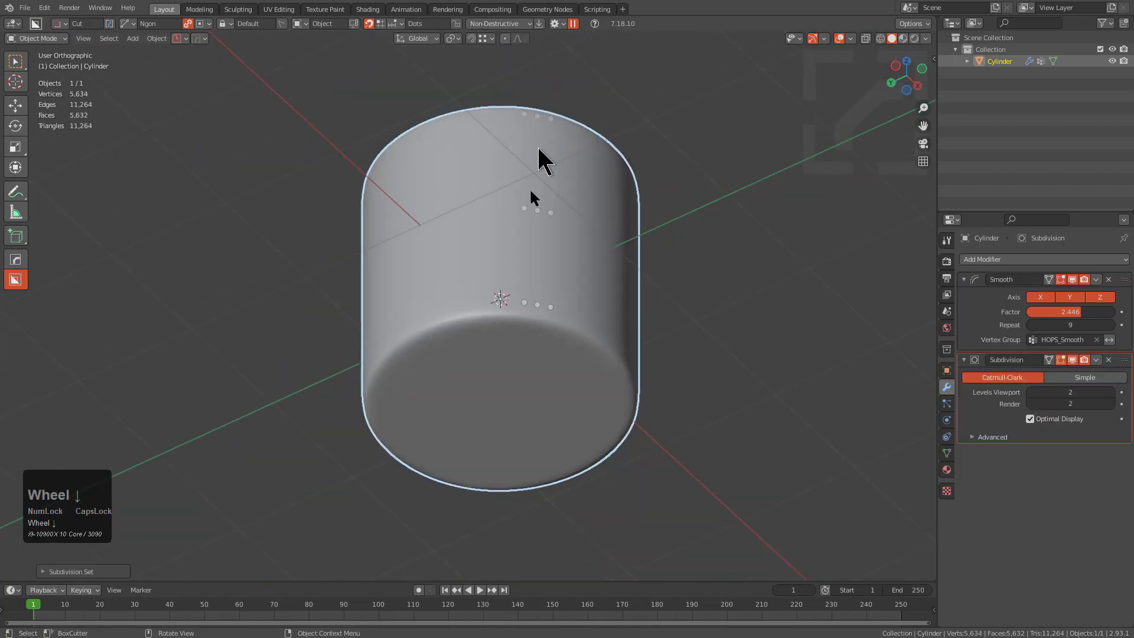
Zoom in to inspect the subdivided cylinder's rounded cap edges.
scroll(up, 3)
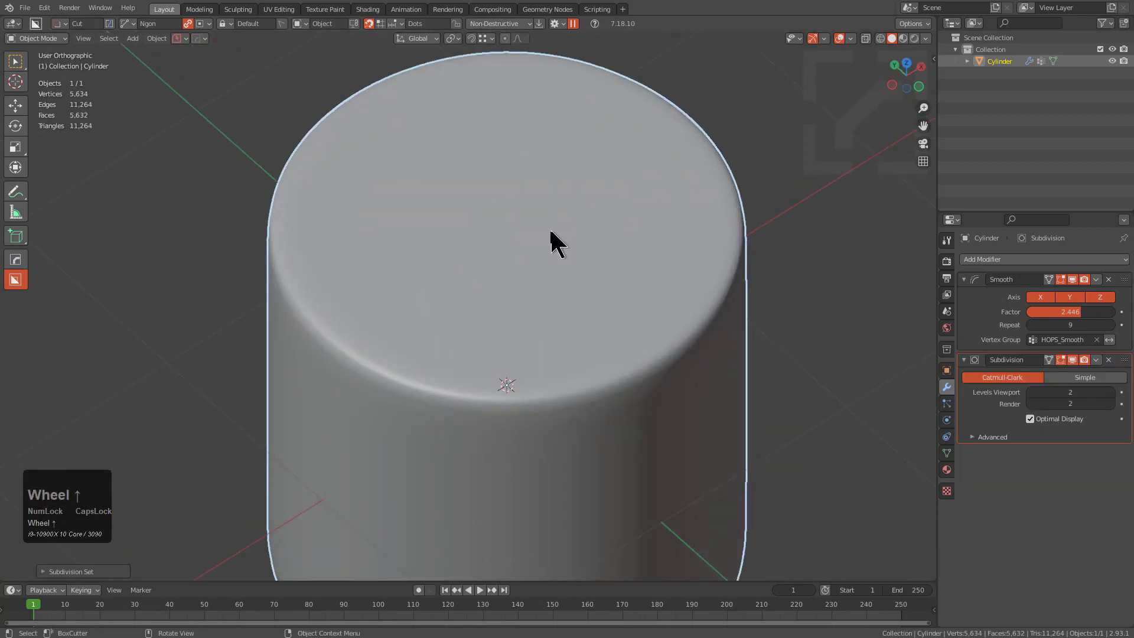